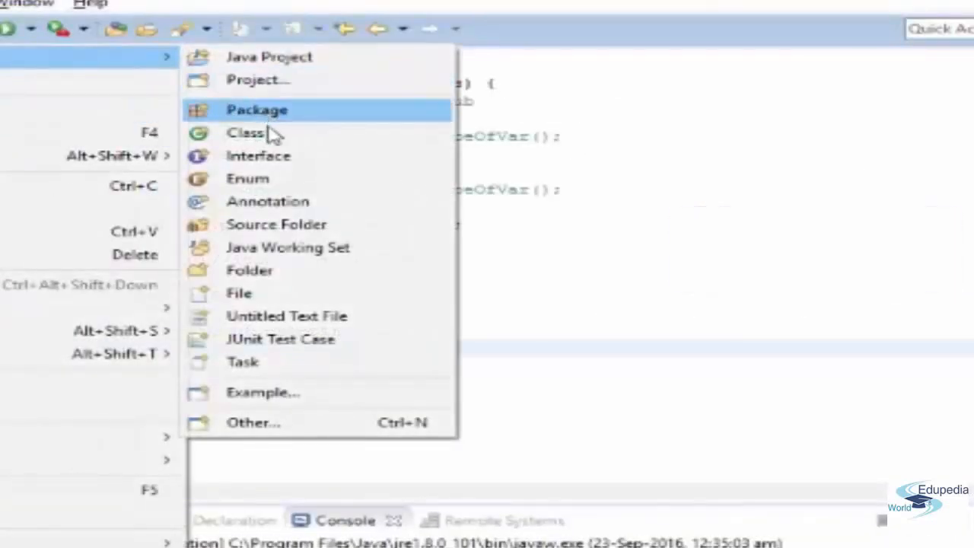
- Create a new Java class named DefaultValuesEg in the variablesConstantsTypecast package
{"action": "left_click", "coordinate": [244, 132]}
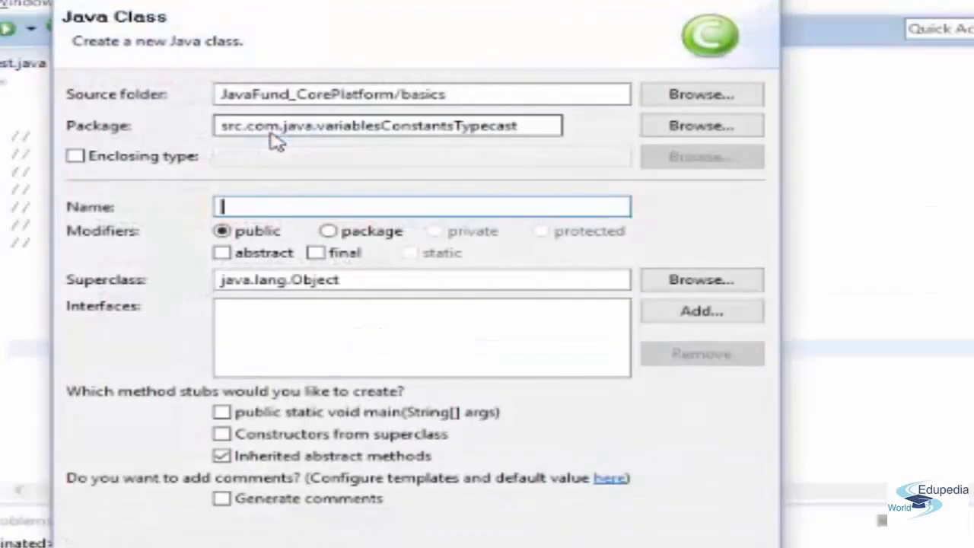
{"action": "type", "text": "Defaul"}
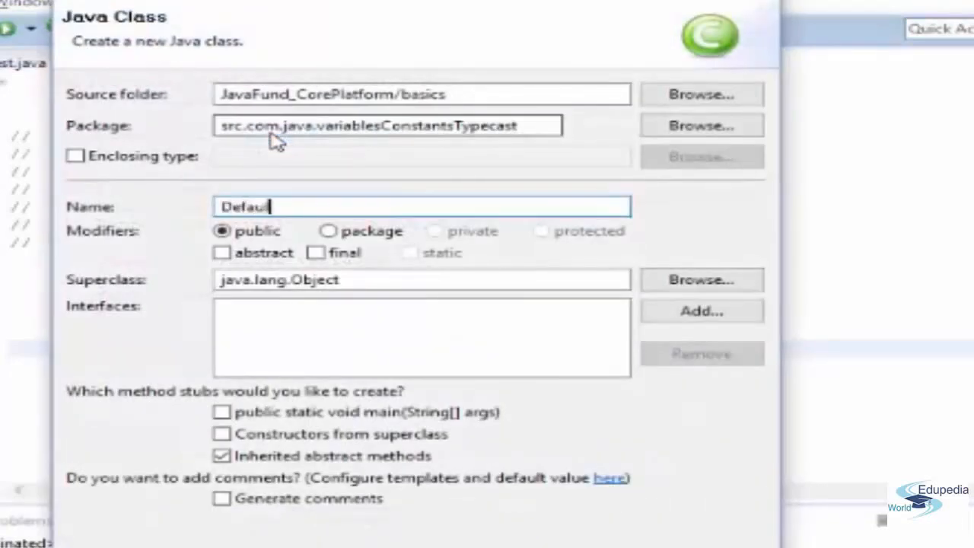
{"action": "type", "text": "tValues"}
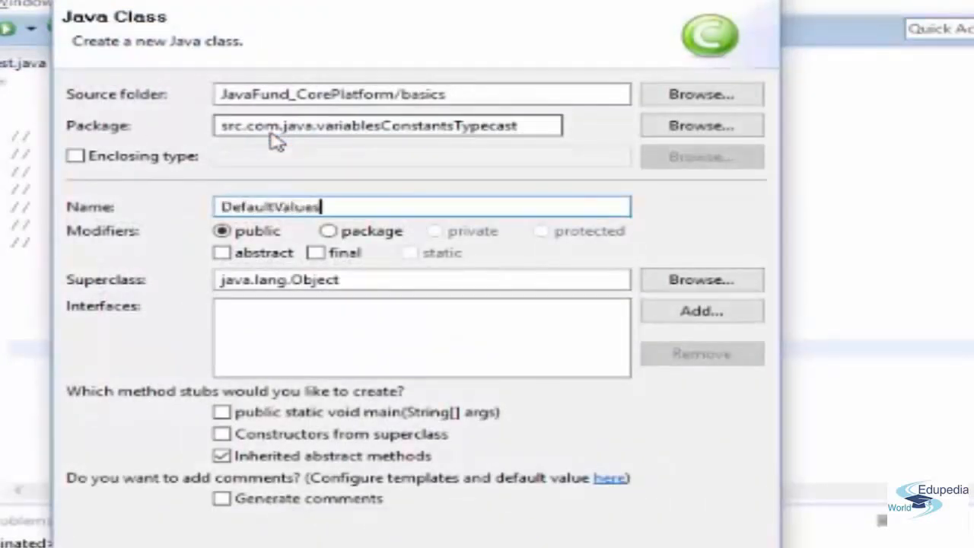
{"action": "type", "text": "Eg"}
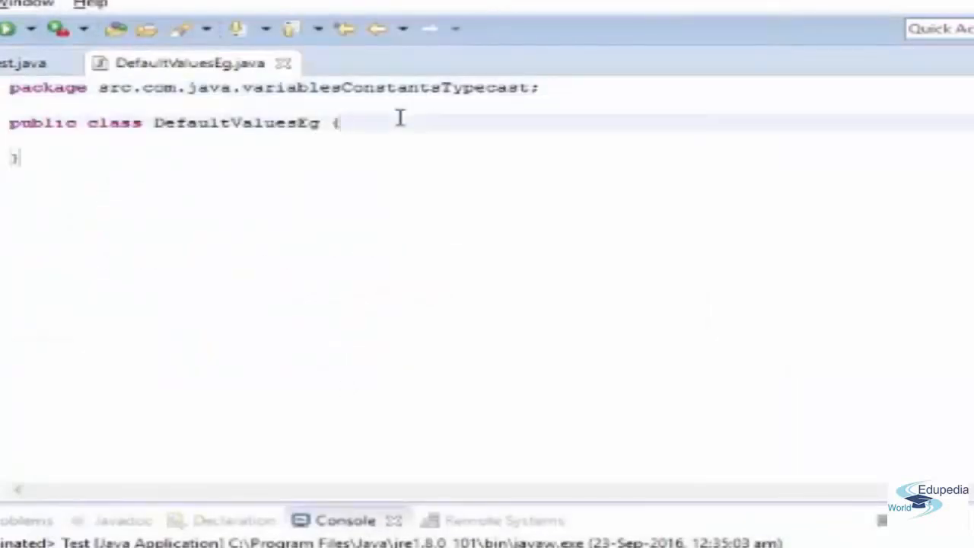
- Write a public static void main(String args[]) method in DefaultValuesEg
{"action": "type", "text": "publi"}
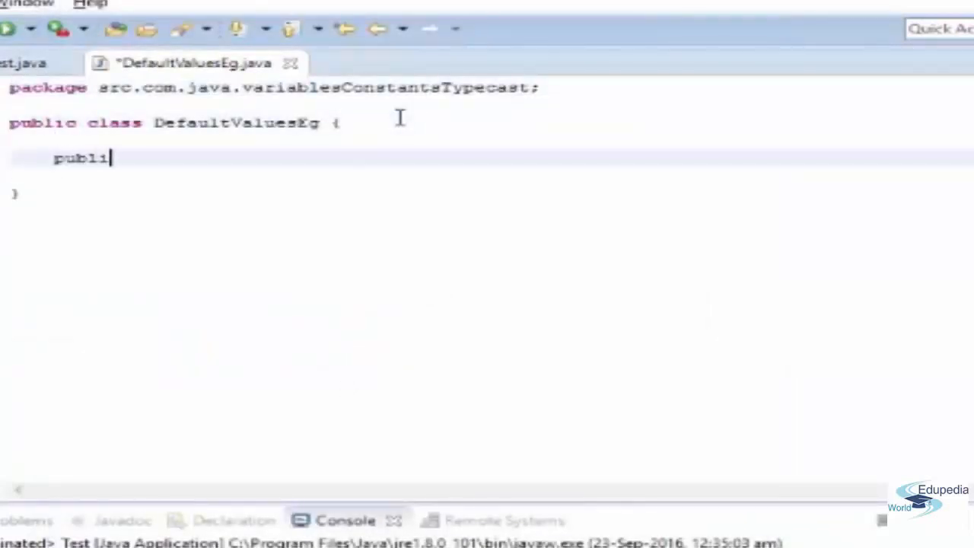
{"action": "type", "text": "c static voi"}
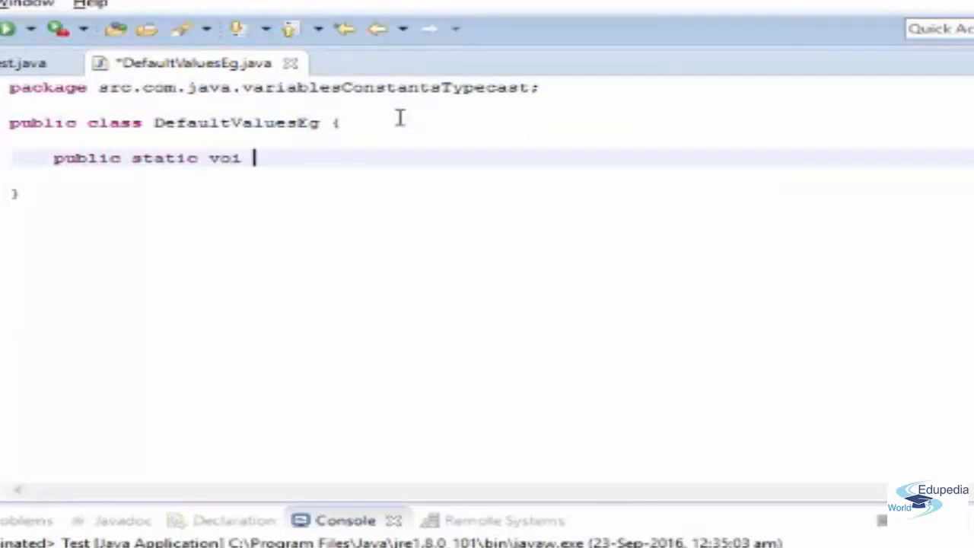
{"action": "type", "text": "d main"}
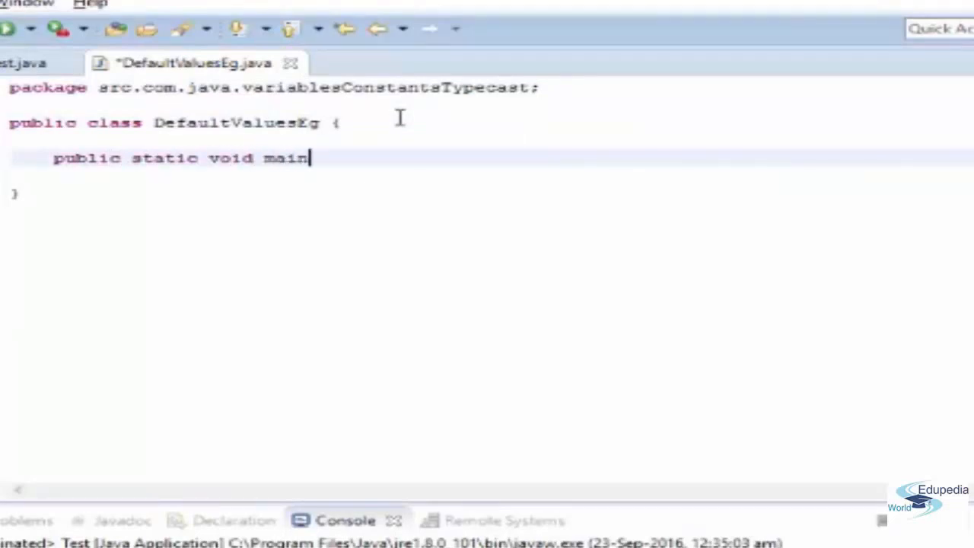
{"action": "type", "text": "(String"}
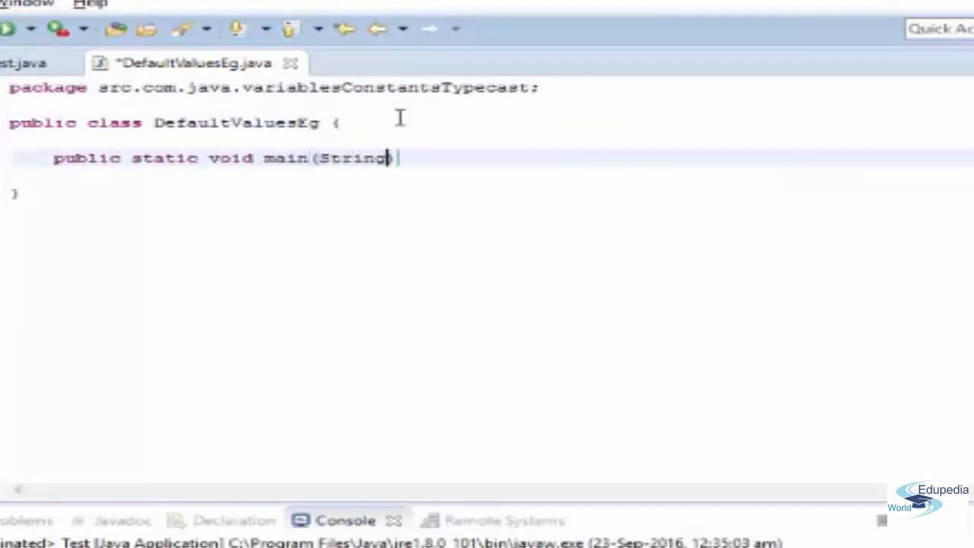
{"action": "type", "text": "args[]"}
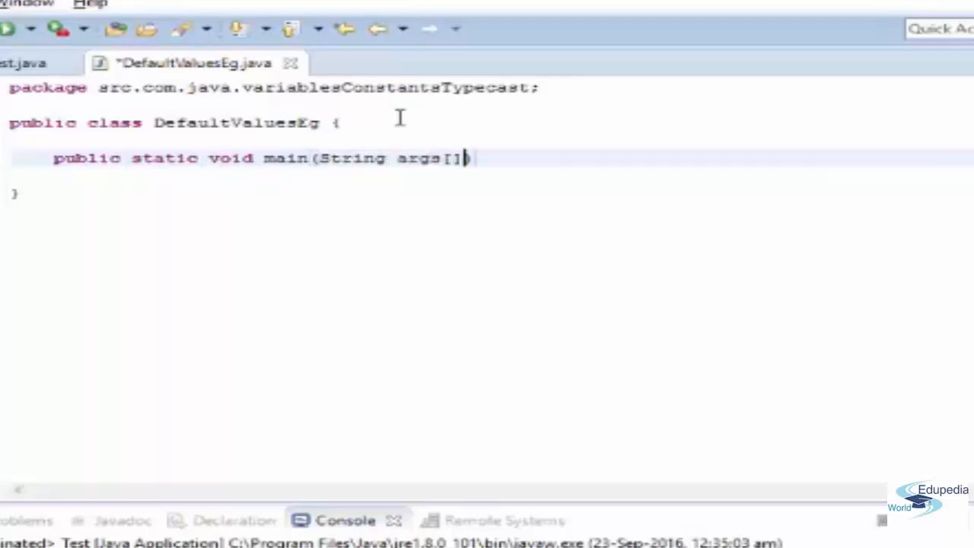
{"action": "type", "text": "{"}
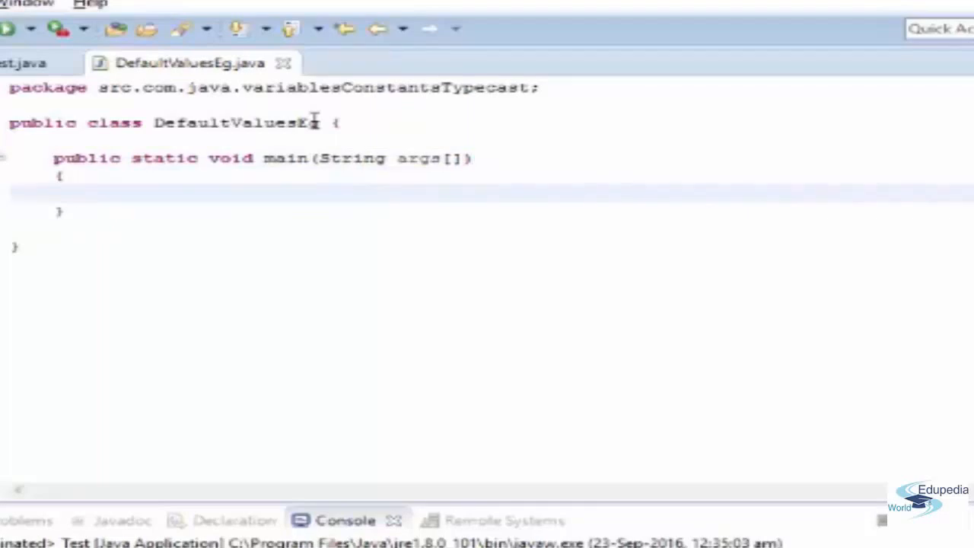
- Declare an uninitialized int i and print it with System.out.println(i)
{"action": "type", "text": "int i;"}
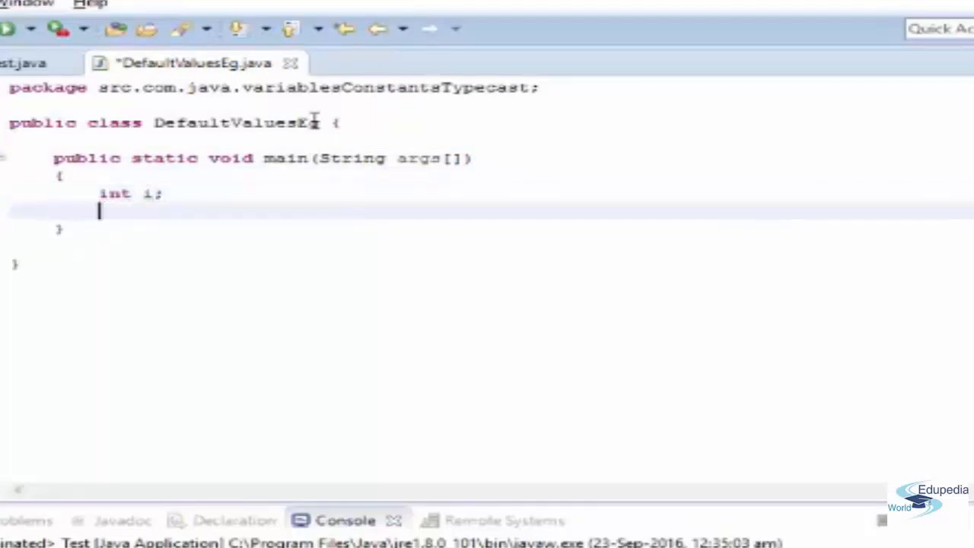
{"action": "type", "text": "Sysd"}
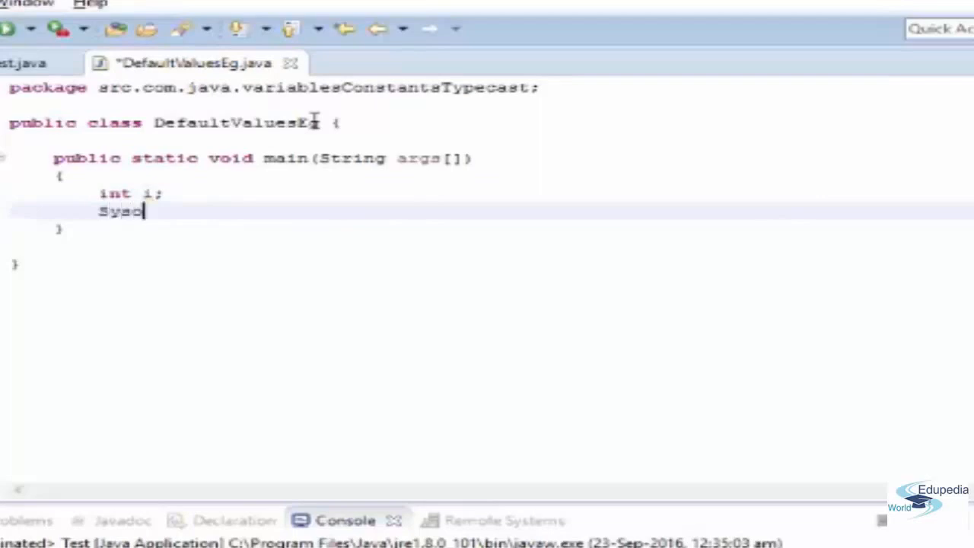
{"action": "type", "text": "ystem.out.println();"}
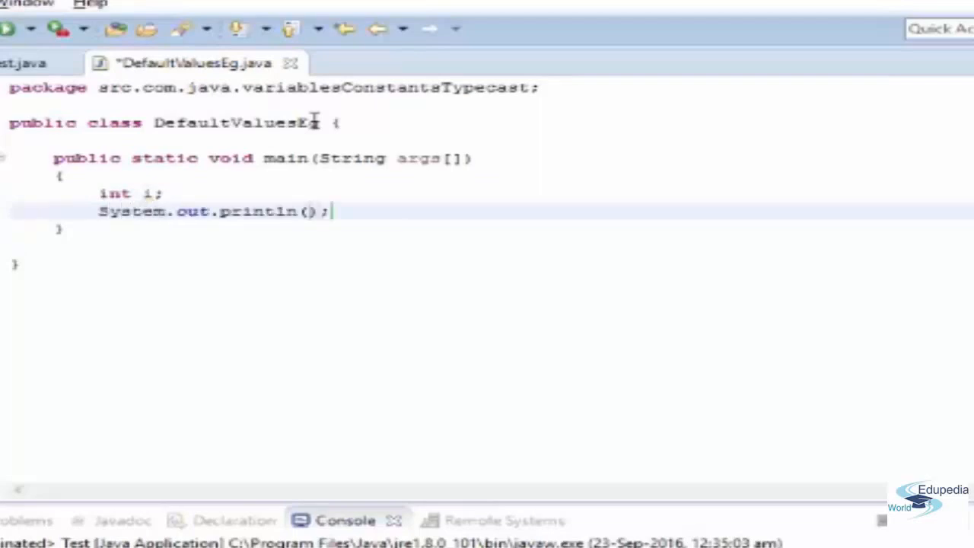
{"action": "type", "text": "i"}
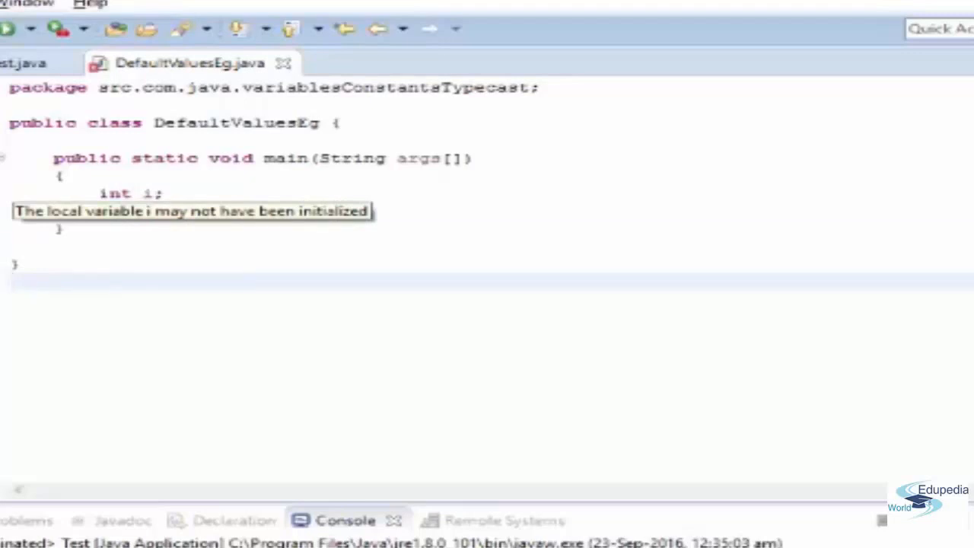
- Run DefaultValuesEg, proceeding past the Errors in Workspace warning
{"action": "type", "text": "System.out.println();"}
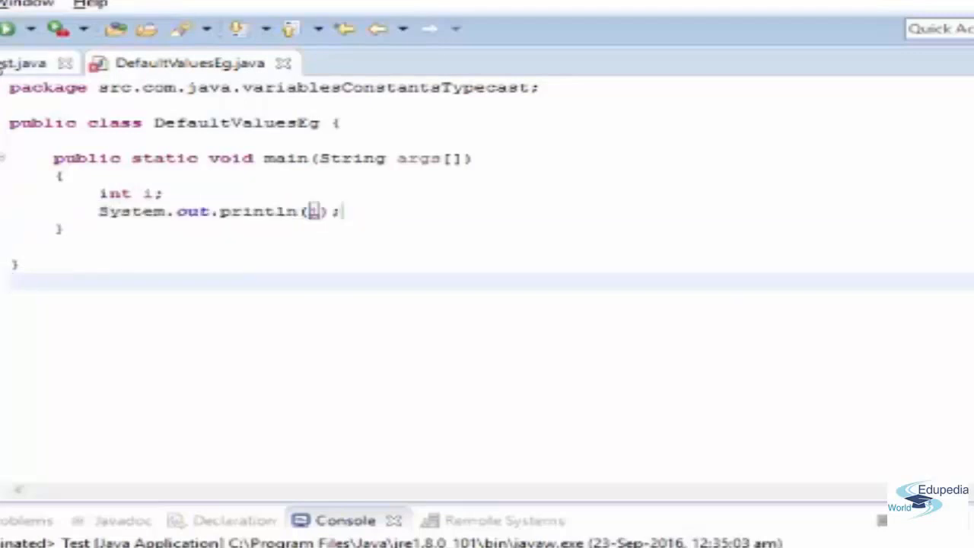
{"action": "left_click", "coordinate": [9, 28]}
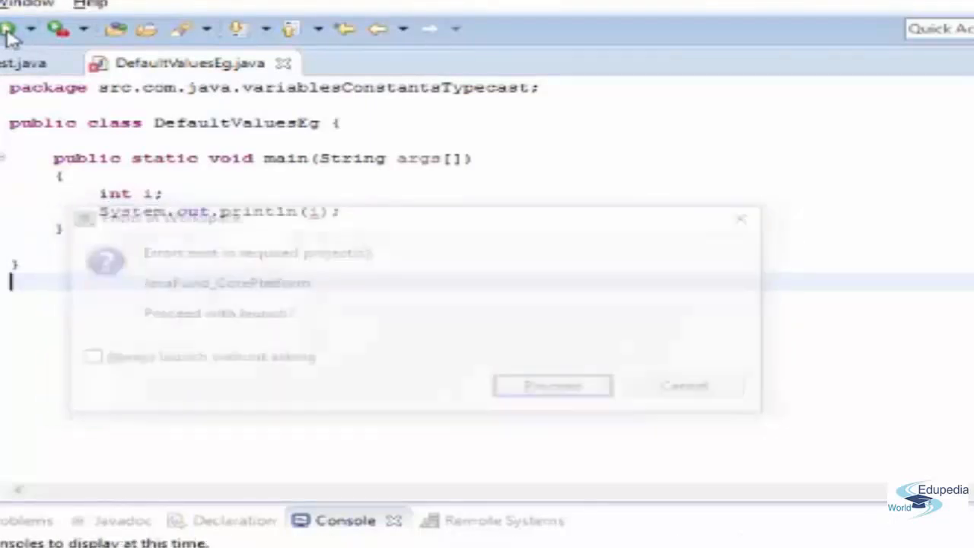
{"action": "left_click", "coordinate": [552, 385]}
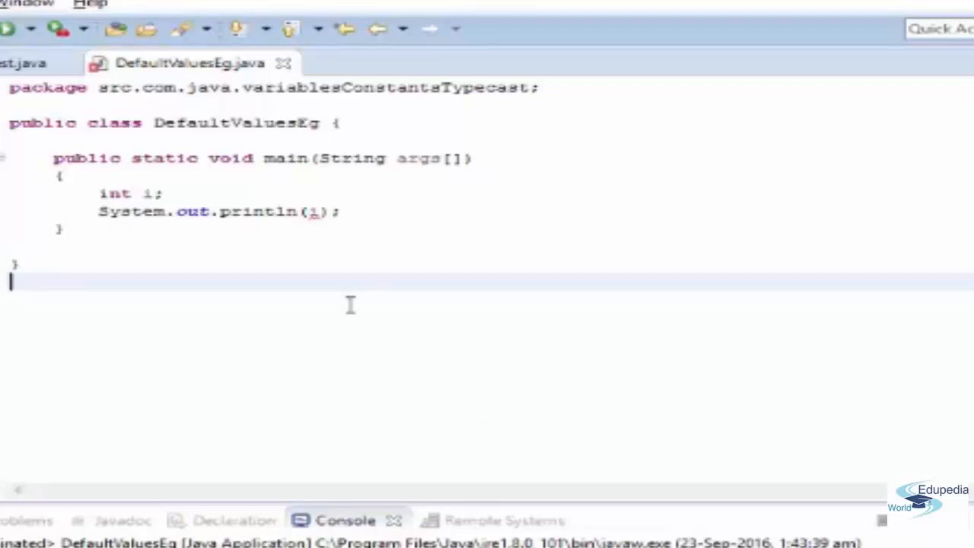
{"action": "mouse_move", "coordinate": [341, 300]}
{"action": "type", "text": "for(int x;x<10;x++)"}
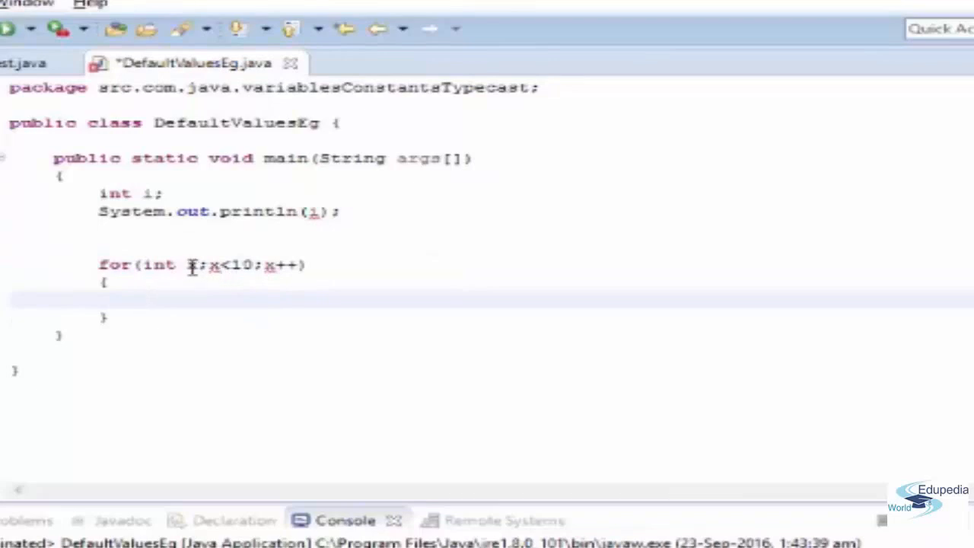
{"action": "mouse_move", "coordinate": [195, 265]}
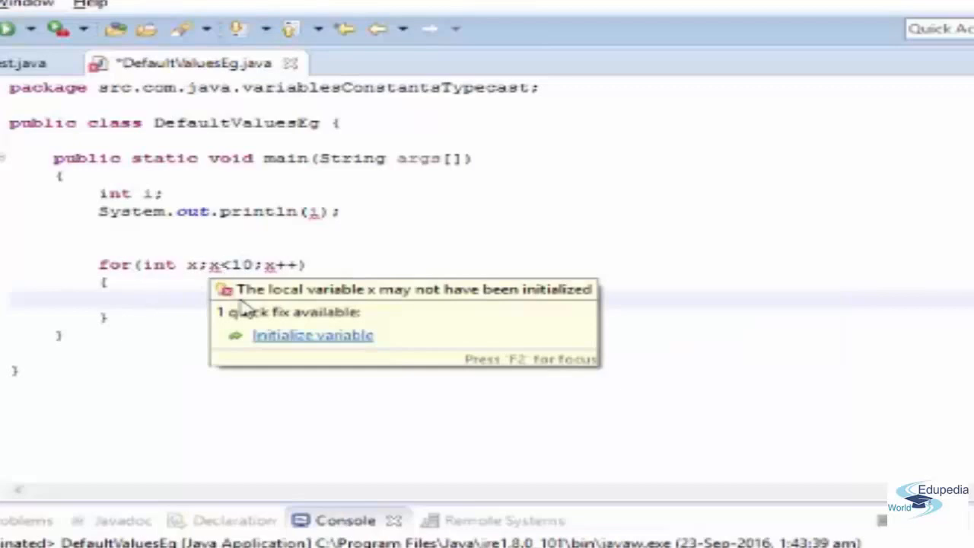
- Apply the quick fix that initializes the for-loop counter x to 0
{"action": "left_click", "coordinate": [288, 345]}
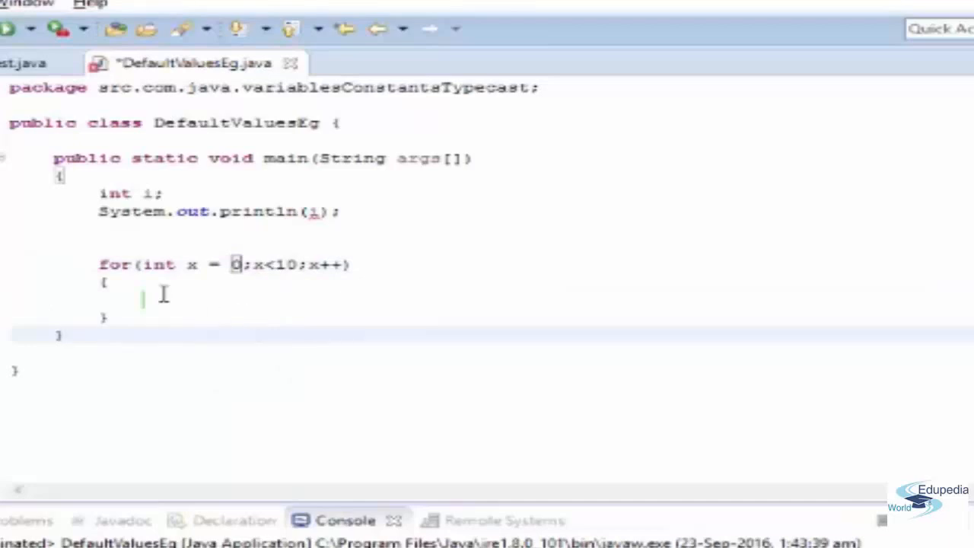
{"action": "mouse_move", "coordinate": [48, 377]}
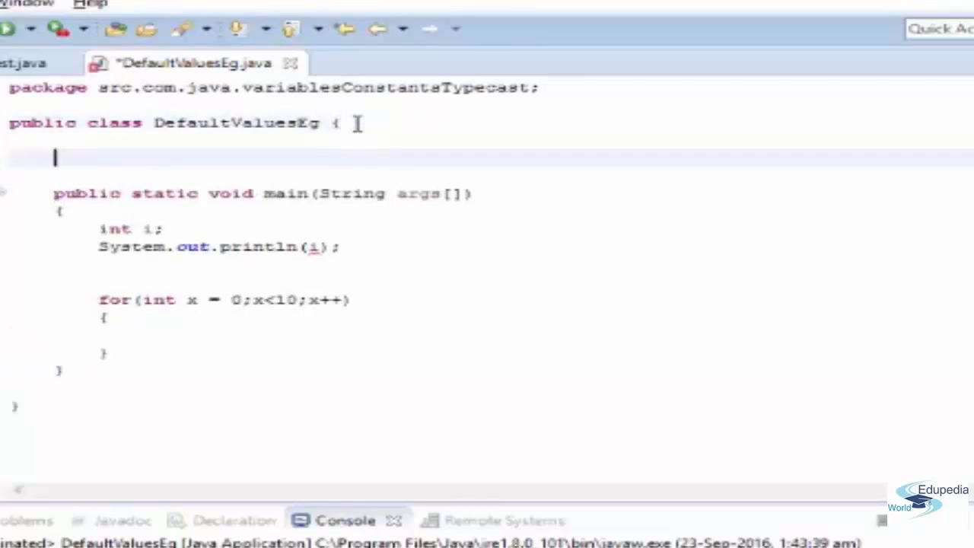
- Declare uninitialized int and boolean fields at class level in DefaultValuesEg
{"action": "type", "text": "int"}
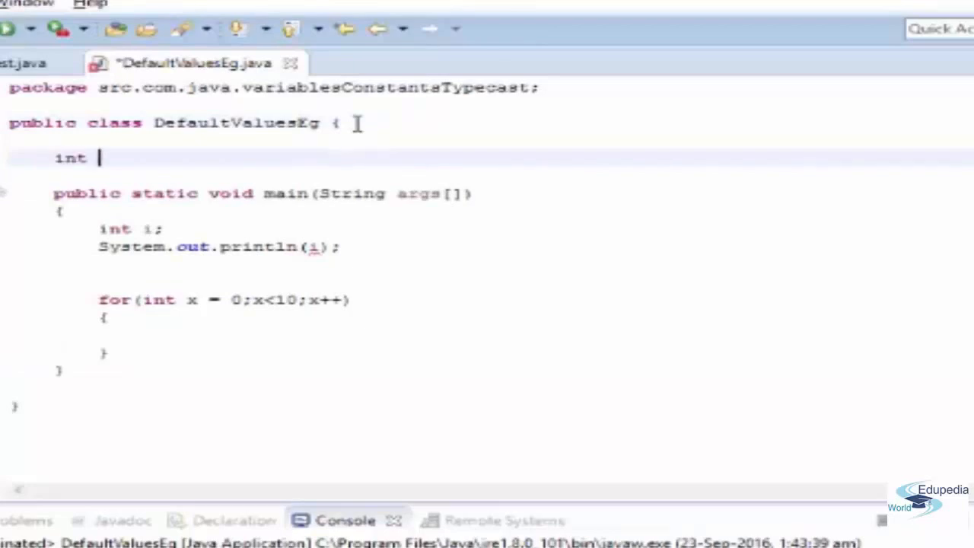
{"action": "type", "text": "boolena int i;"}
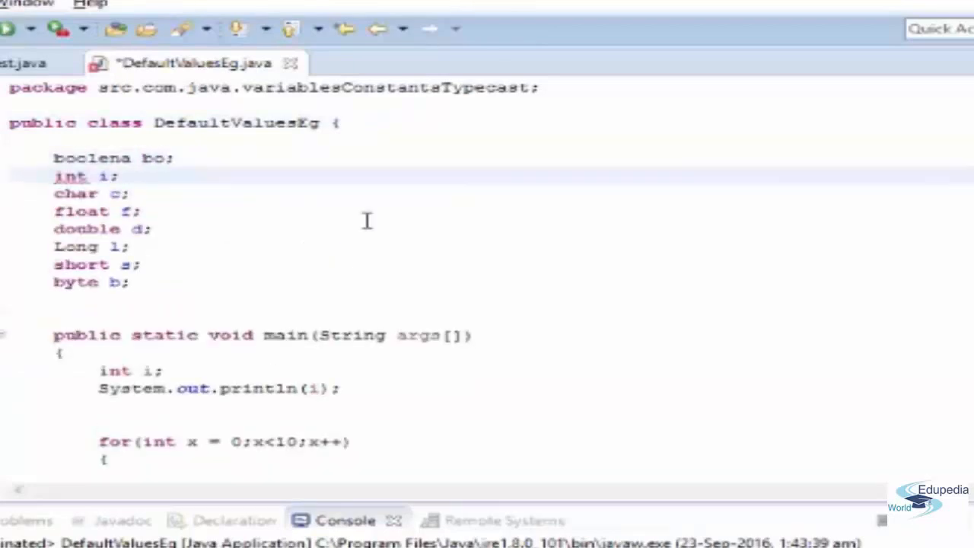
{"action": "left_click", "coordinate": [55, 176]}
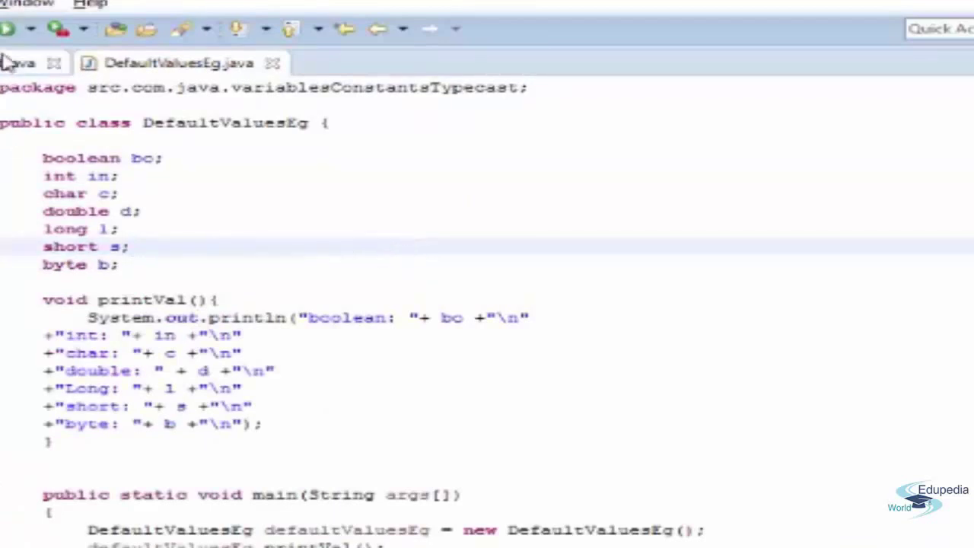
- Run DefaultValuesEg again, proceeding past the Errors in Workspace warning
{"action": "left_click", "coordinate": [7, 27]}
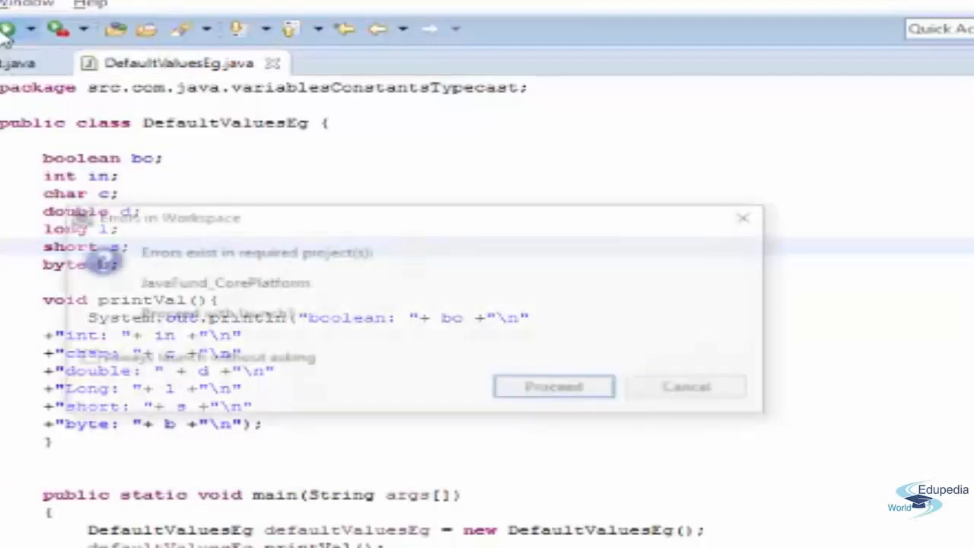
{"action": "left_click", "coordinate": [553, 386]}
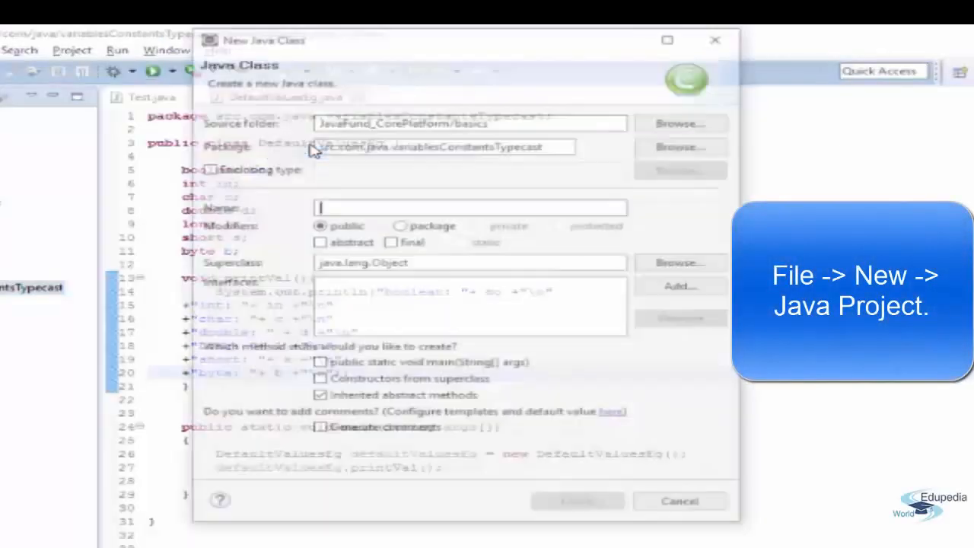
- Create the ConstantsEg class with a generated public static void main method
{"action": "type", "text": "Constants"}
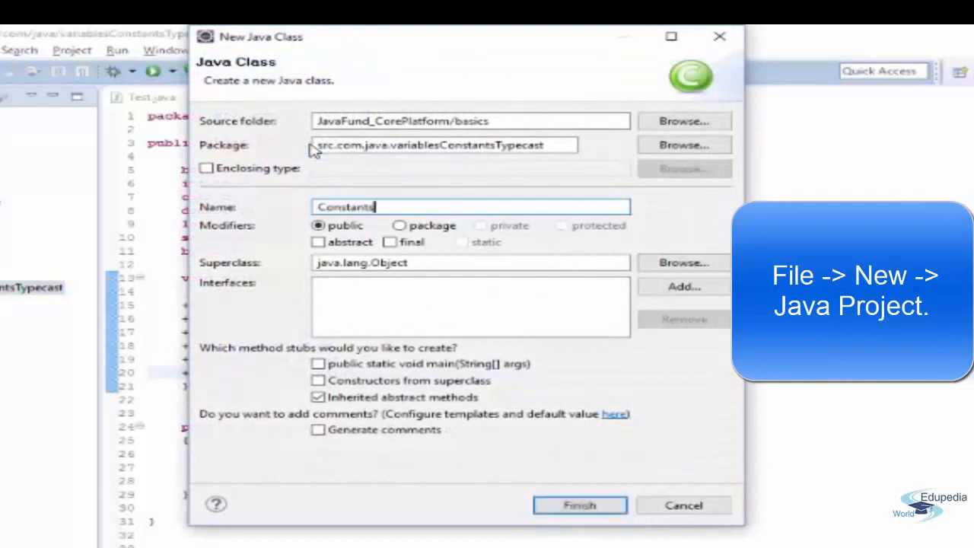
{"action": "type", "text": "Eg"}
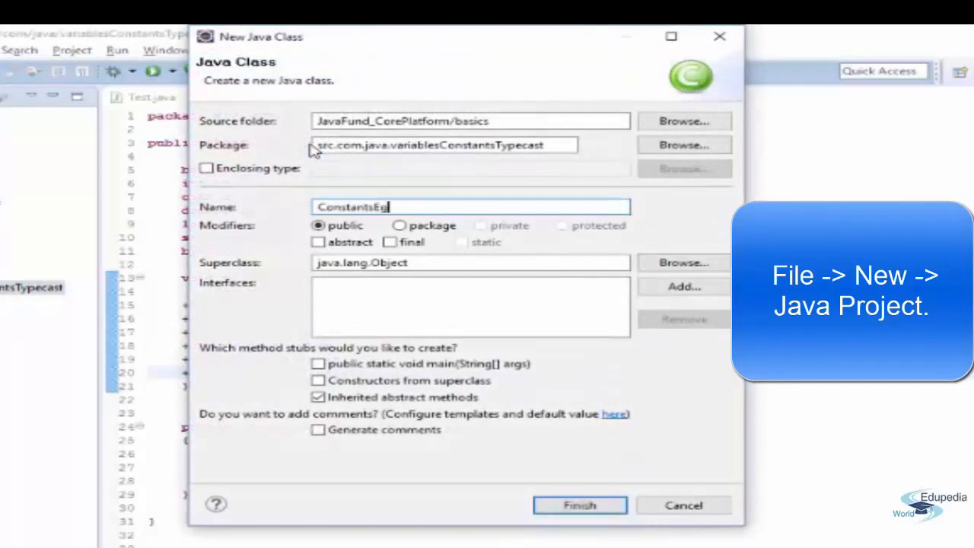
{"action": "left_click", "coordinate": [318, 362]}
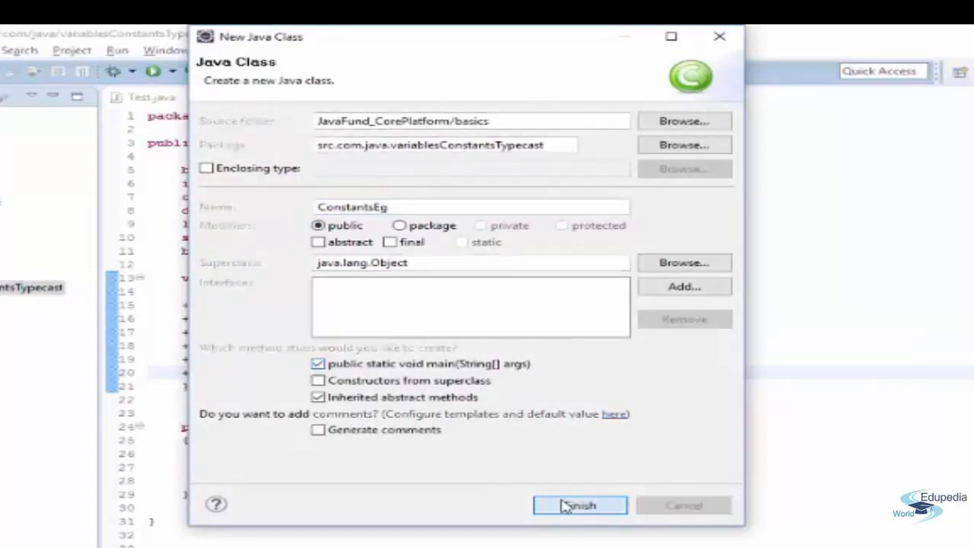
{"action": "left_click", "coordinate": [580, 505]}
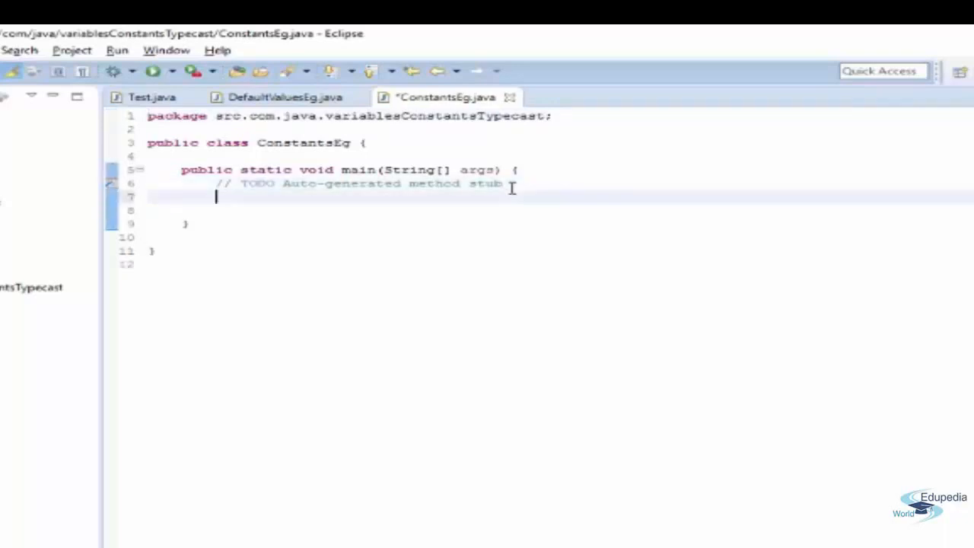
- Add empty void area() and void circumfrernce() methods above main
{"action": "key", "text": "enter"}
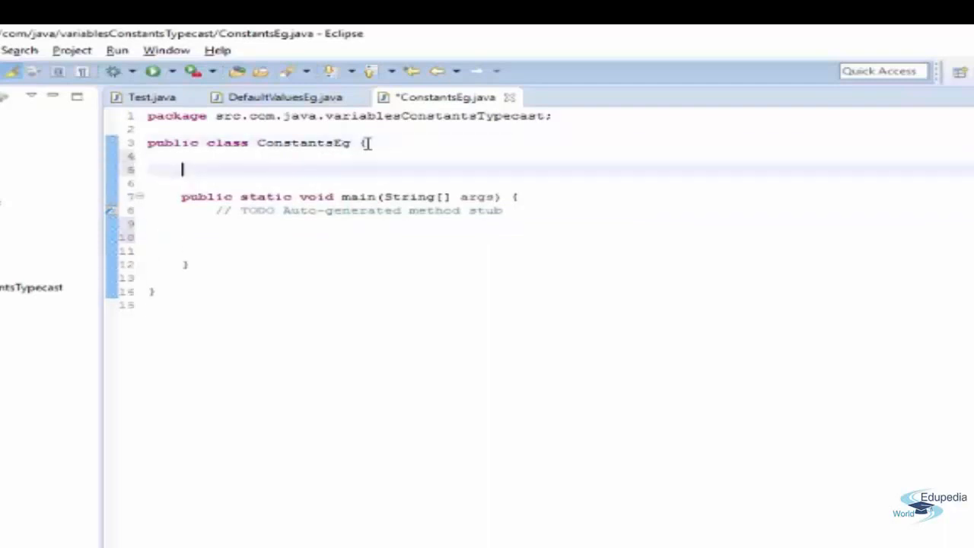
{"action": "type", "text": "void"}
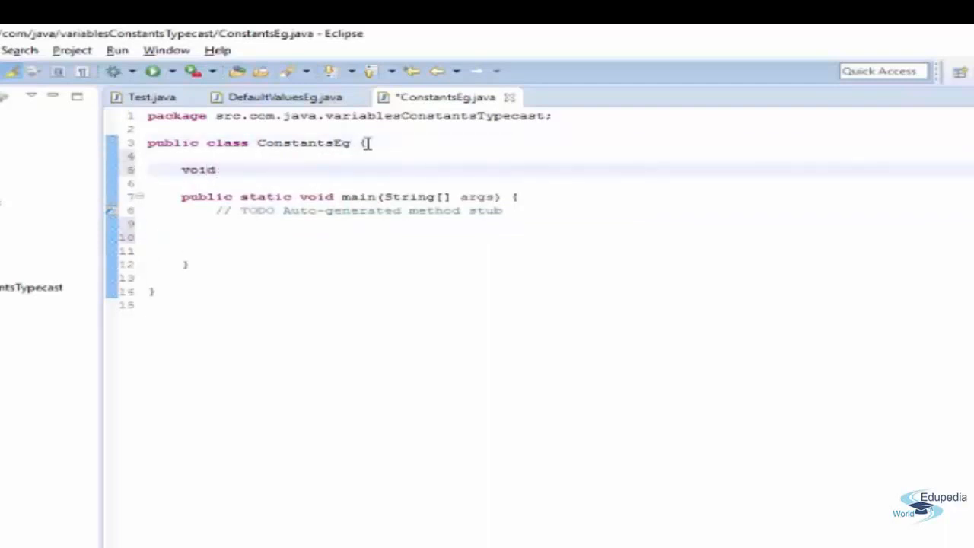
{"action": "type", "text": "area"}
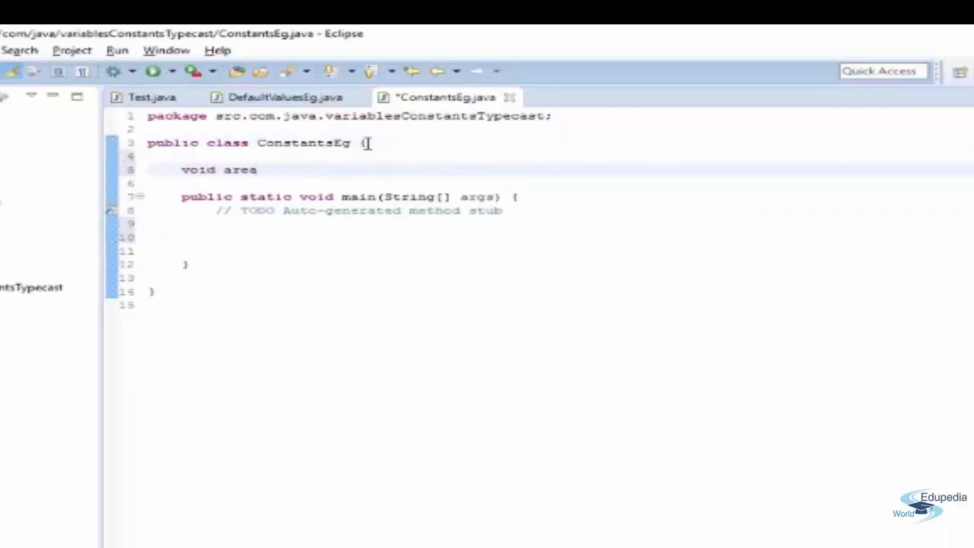
{"action": "type", "text": "(){}"}
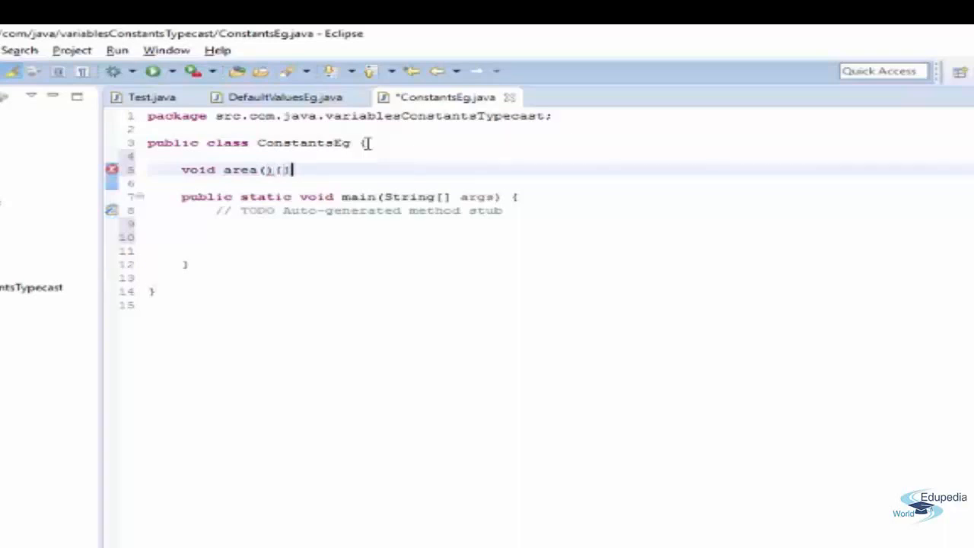
{"action": "type", "text": "vo"}
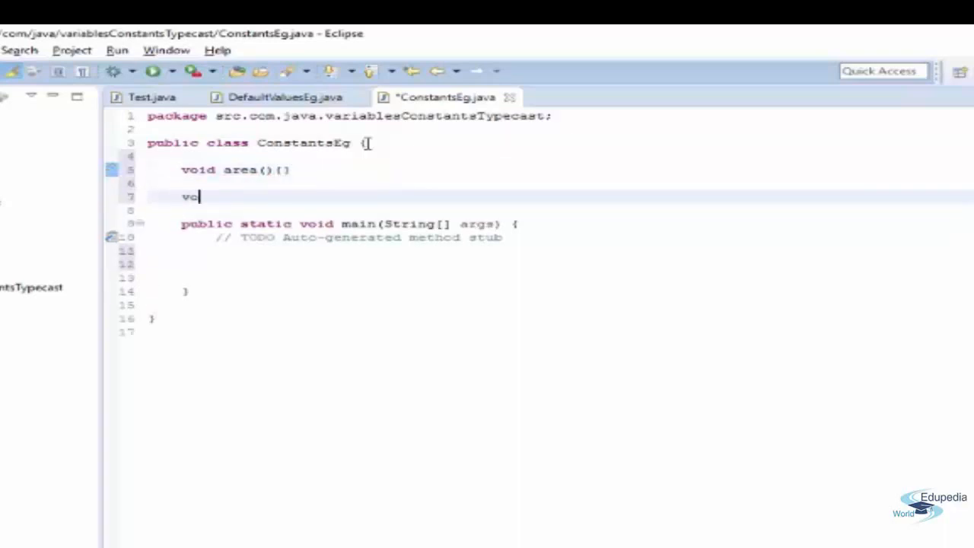
{"action": "type", "text": "id"}
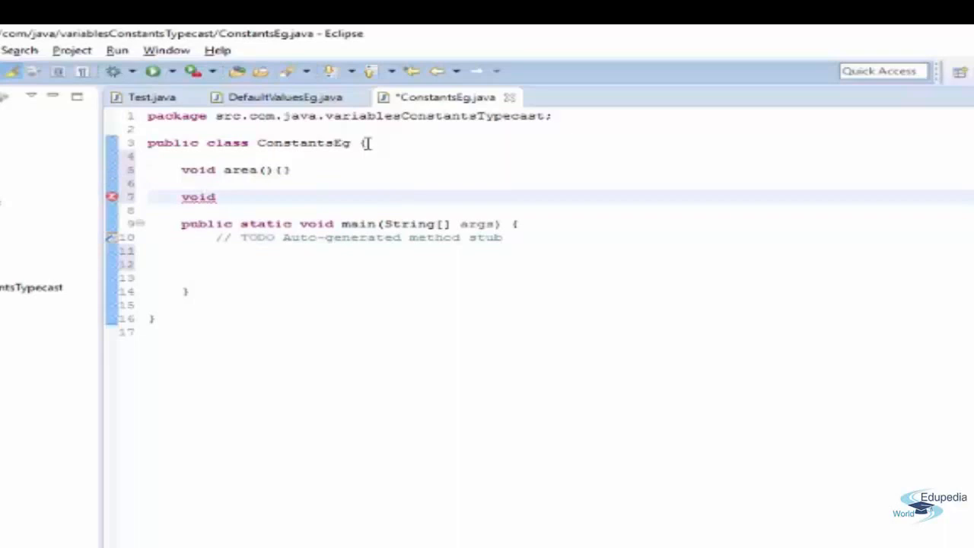
{"action": "type", "text": "circumfrernce"}
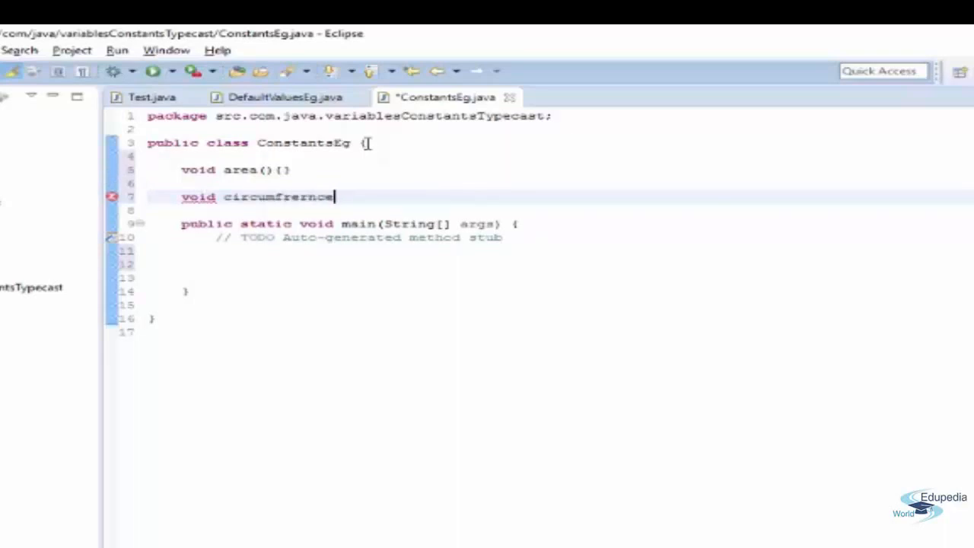
{"action": "type", "text": "(){}"}
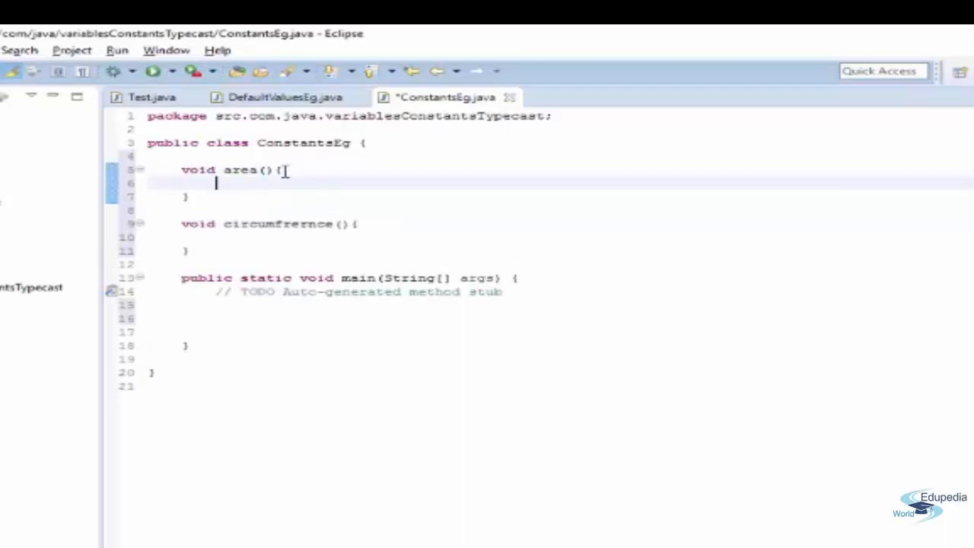
- Give area an int r parameter and compute int area = 3.14 * r * r
{"action": "type", "text": "int"}
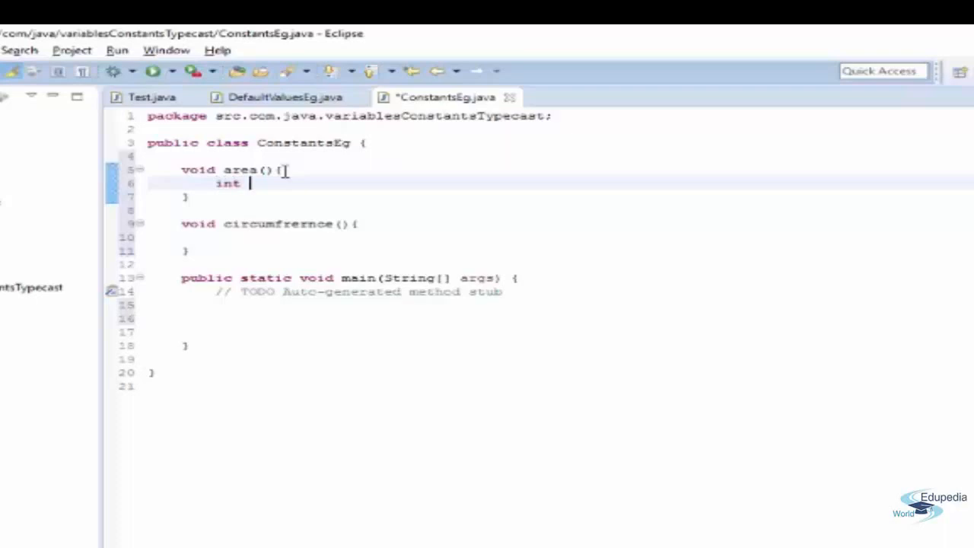
{"action": "type", "text": "area ="}
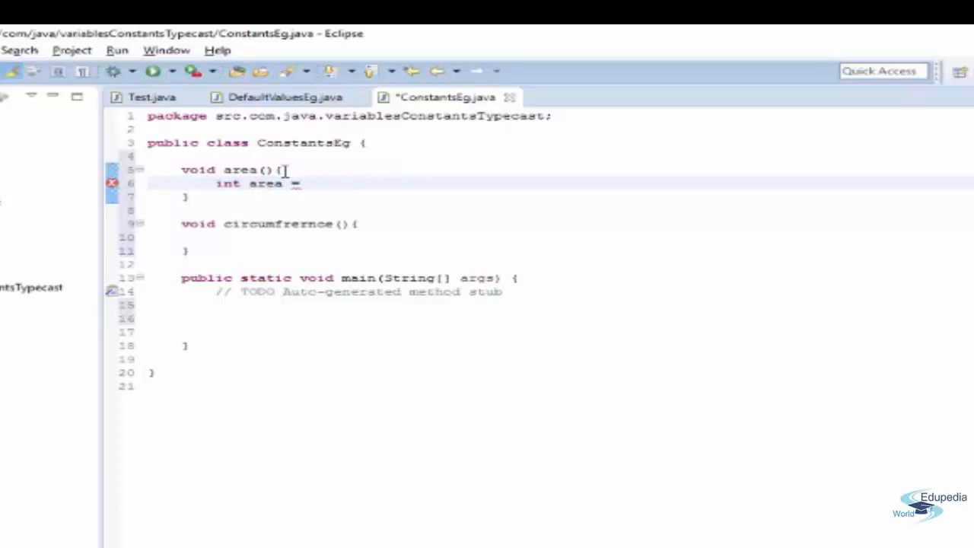
{"action": "type", "text": "3"}
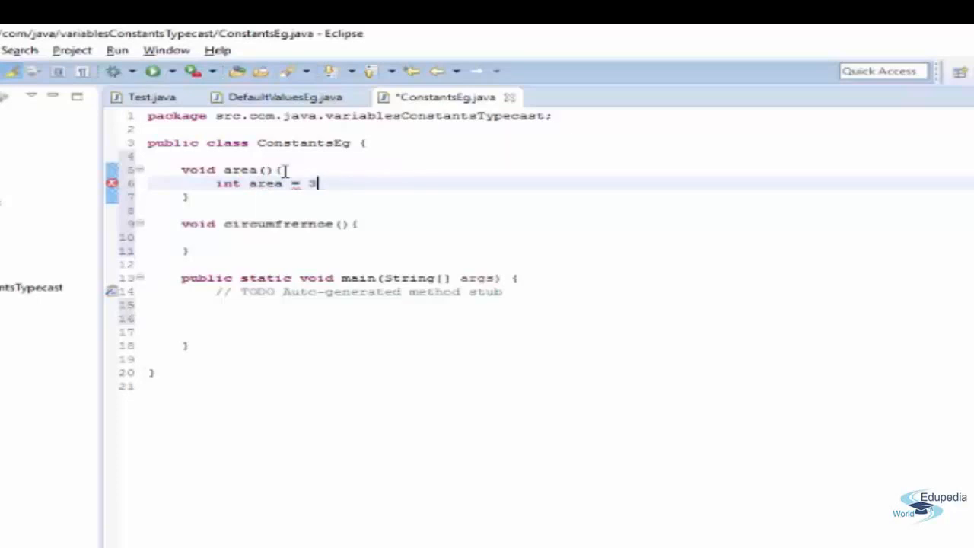
{"action": "type", "text": ".14"}
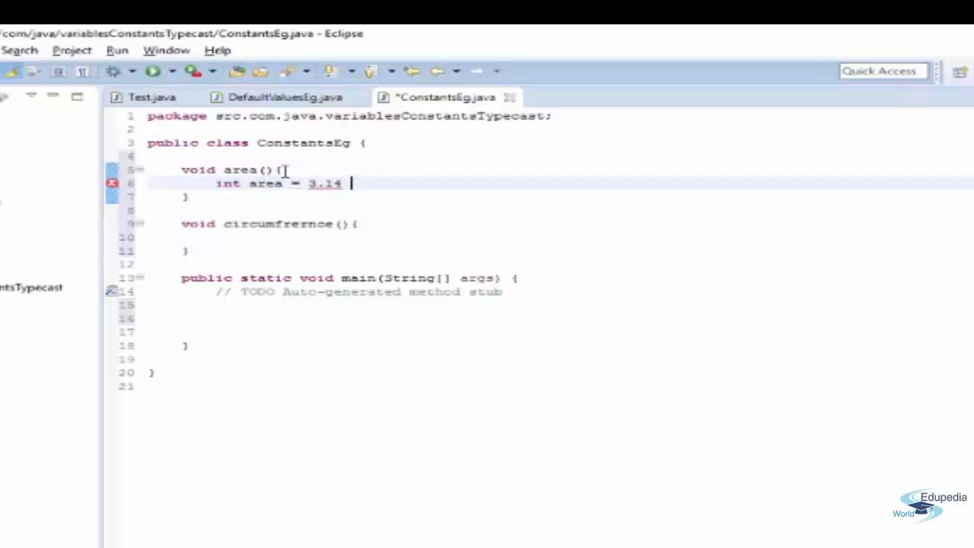
{"action": "type", "text": "*"}
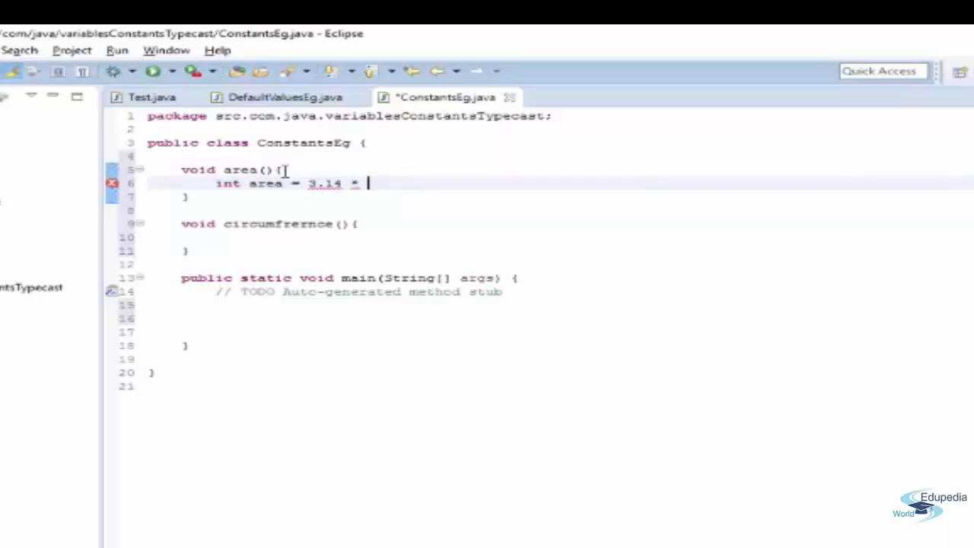
{"action": "type", "text": "r"}
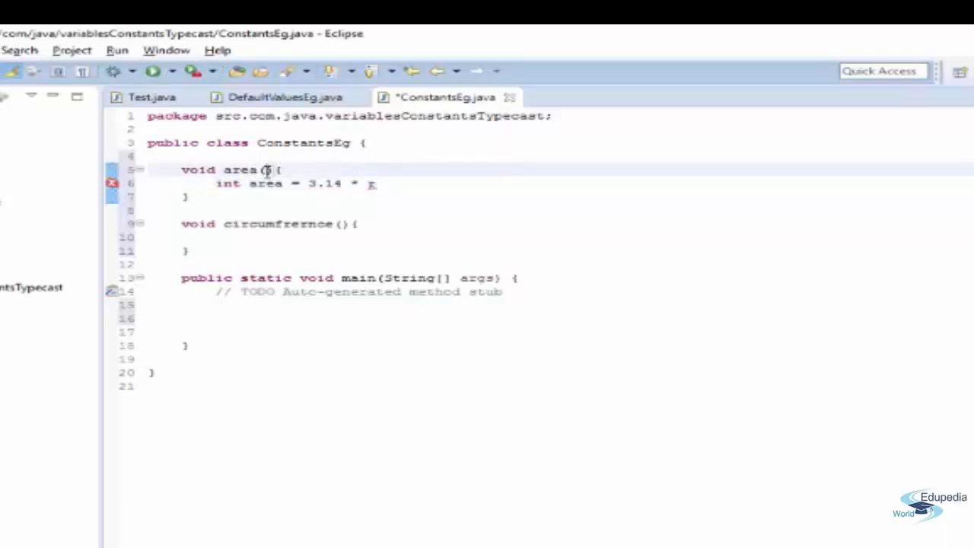
{"action": "type", "text": "int r"}
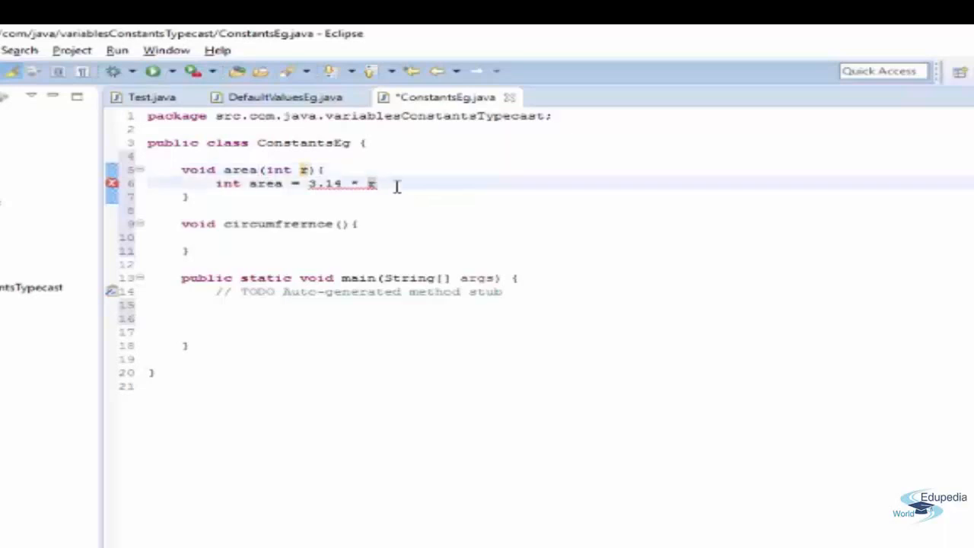
{"action": "type", "text": "*"}
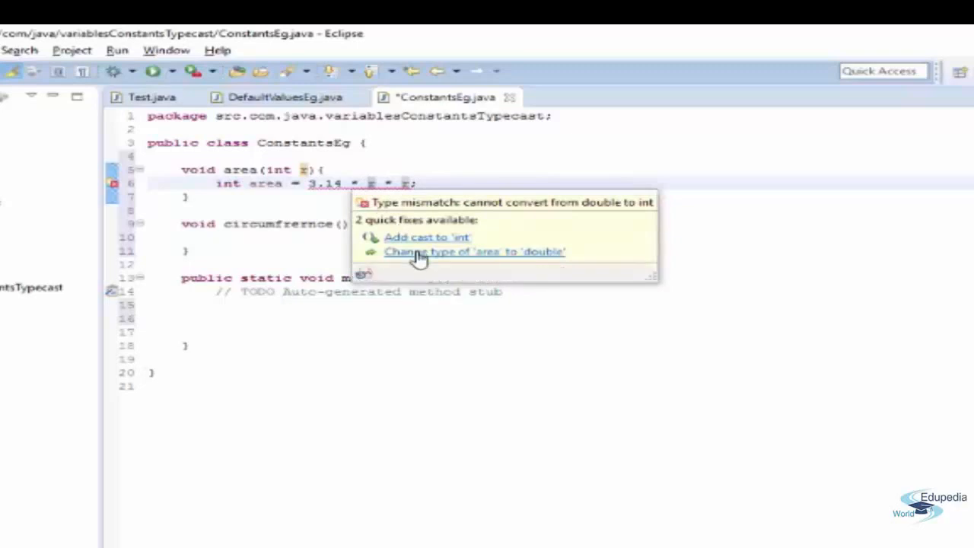
{"action": "mouse_move", "coordinate": [464, 258]}
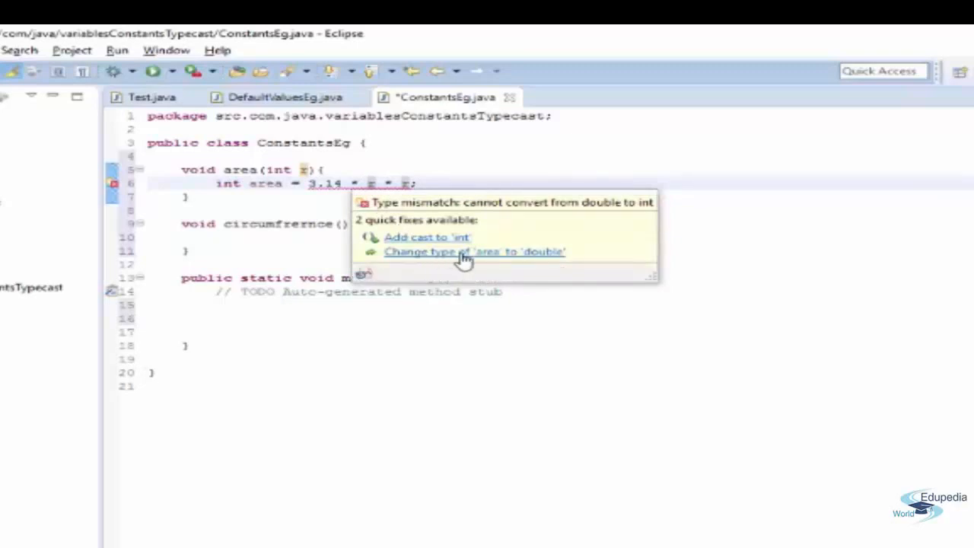
- Change area to double via quick fix and print it with System.out.println(area)
{"action": "left_click", "coordinate": [475, 253]}
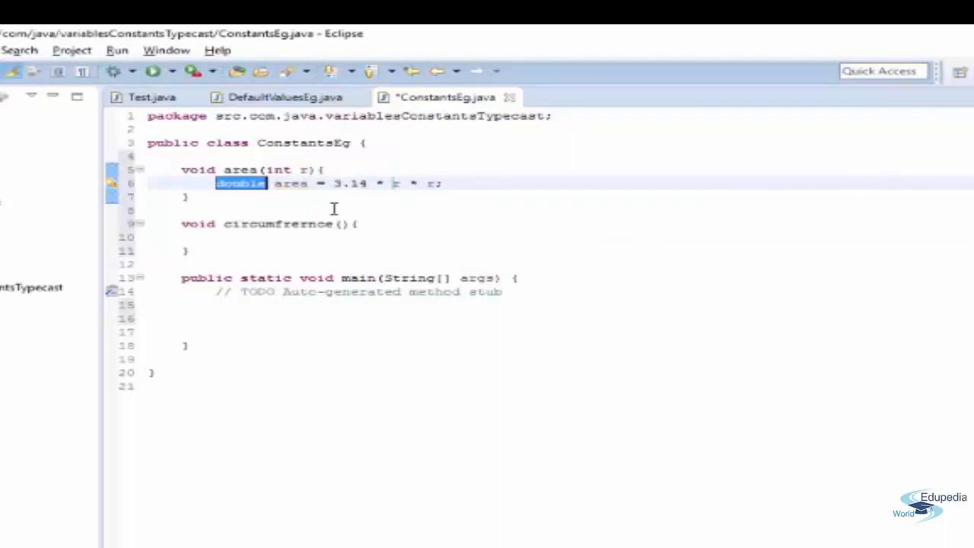
{"action": "mouse_move", "coordinate": [449, 197]}
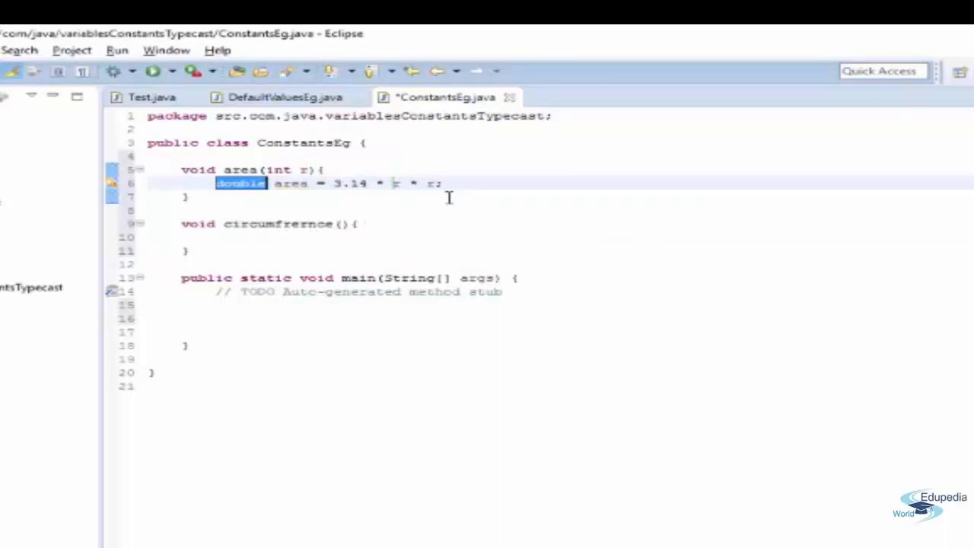
{"action": "key", "text": "Return"}
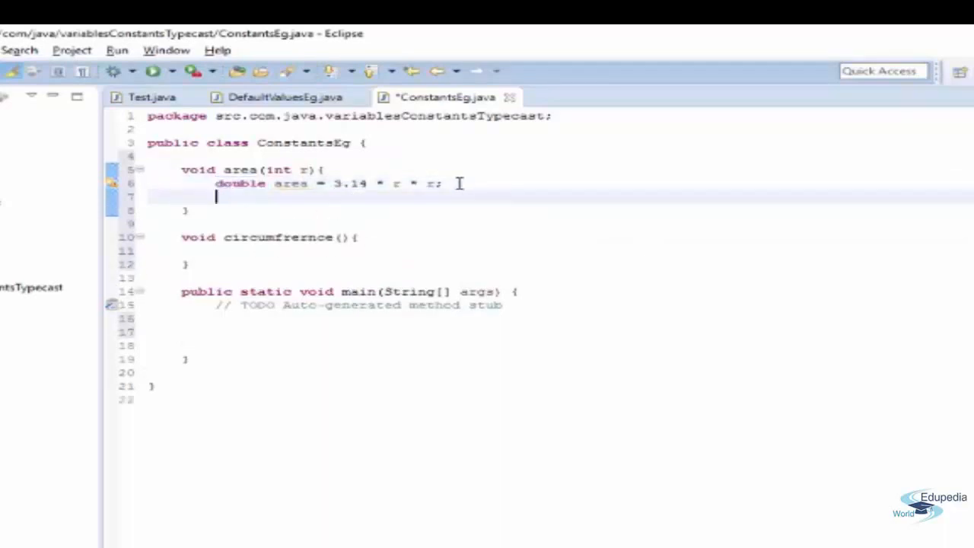
{"action": "type", "text": "System.out.println();"}
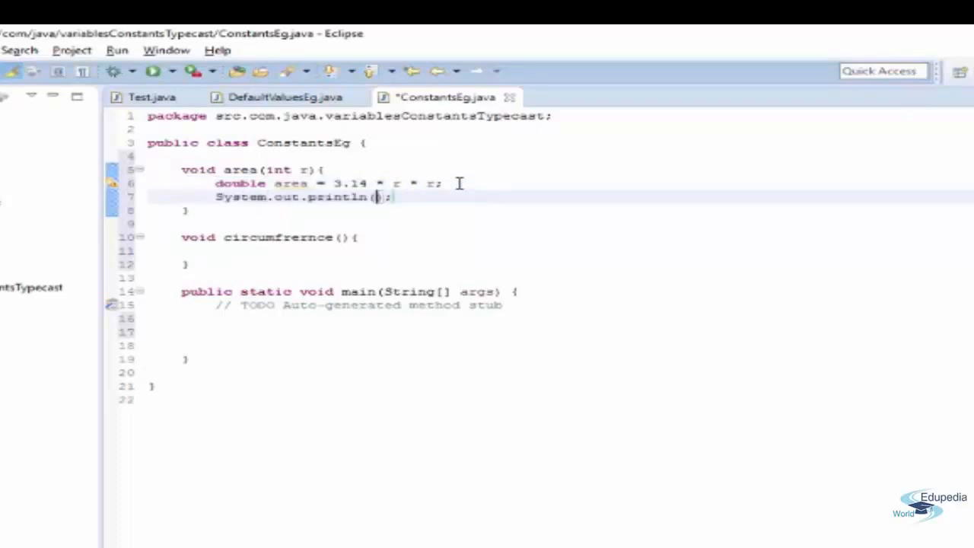
{"action": "type", "text": "area"}
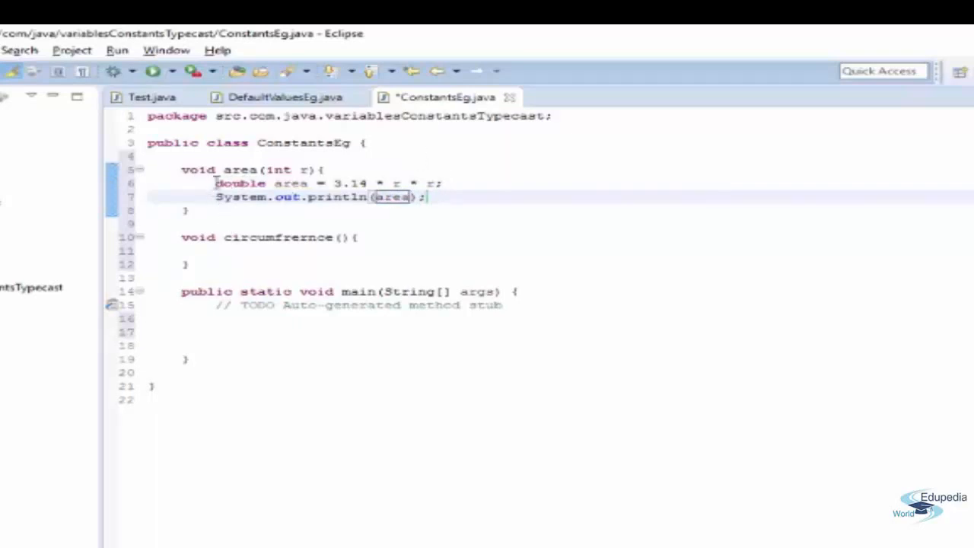
- Copy the area method's body lines for reuse in the circumfrernce method
{"action": "left_click_drag", "start_coordinate": [216, 183], "coordinate": [425, 198]}
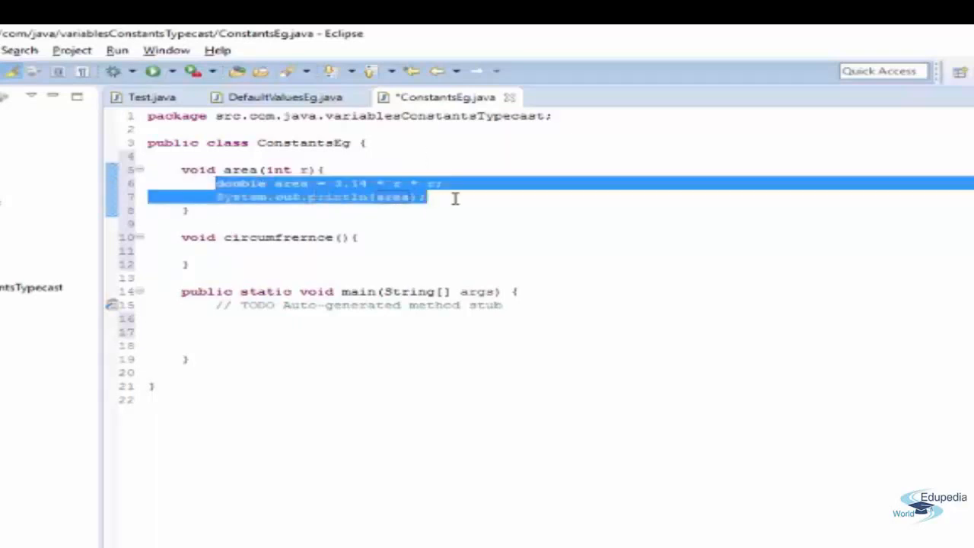
{"action": "key", "text": "ctrl+v"}
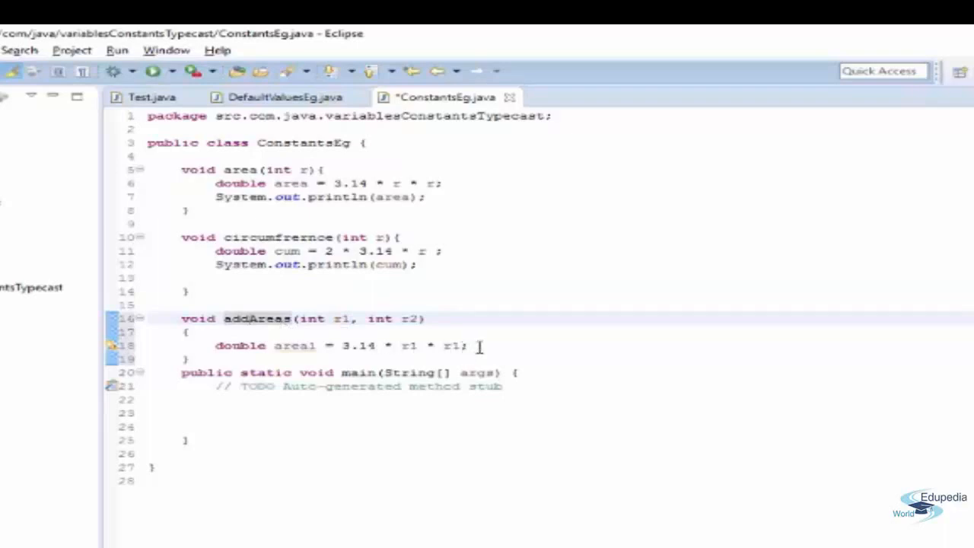
- Add the line double area2 = 3.14 * r2 * r2; inside addAreas
{"action": "type", "text": "double area = 3.14 * r * r;"}
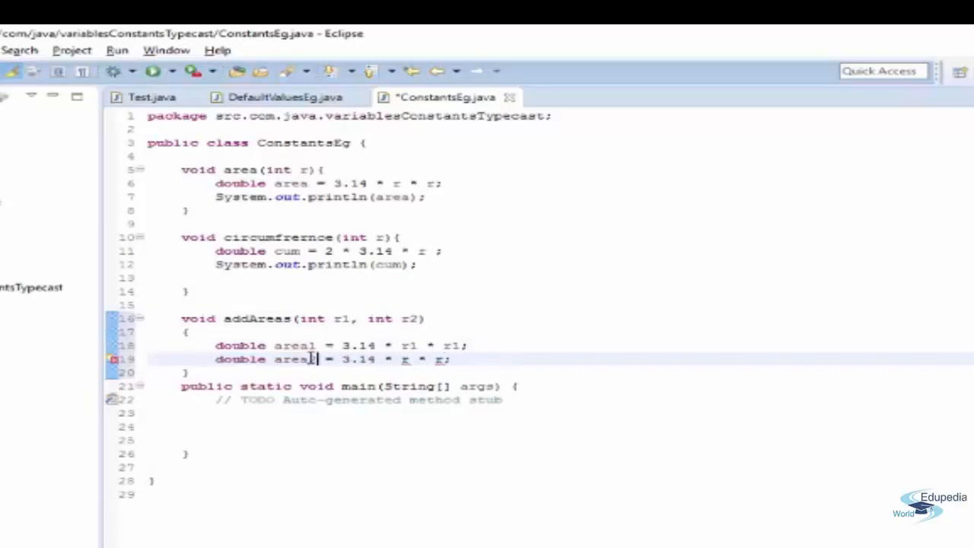
{"action": "double_click", "coordinate": [292, 359]}
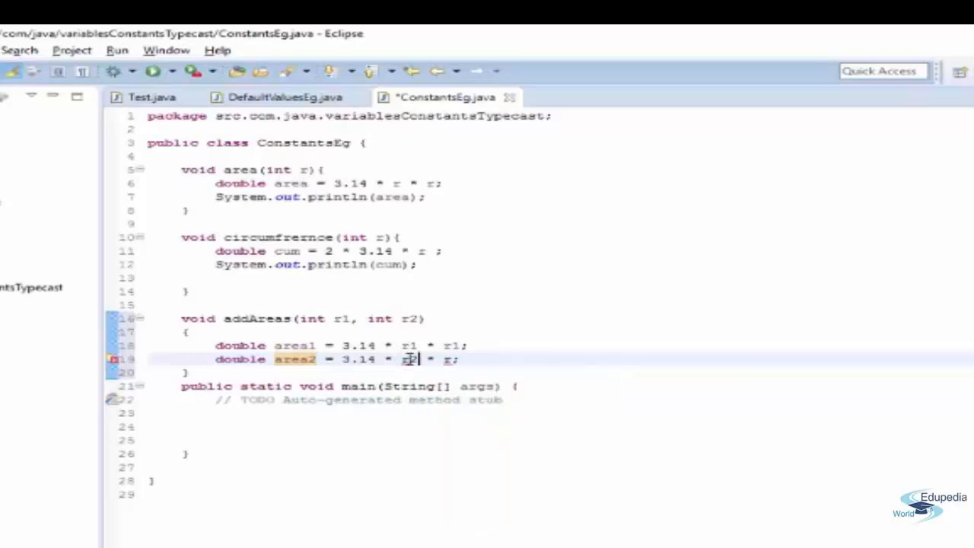
{"action": "type", "text": "2;"}
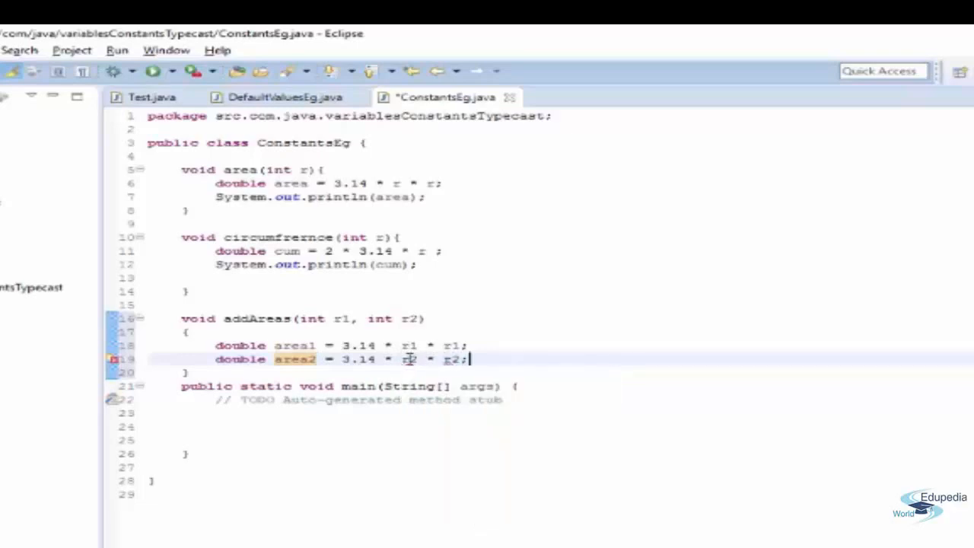
{"action": "key", "text": "Return"}
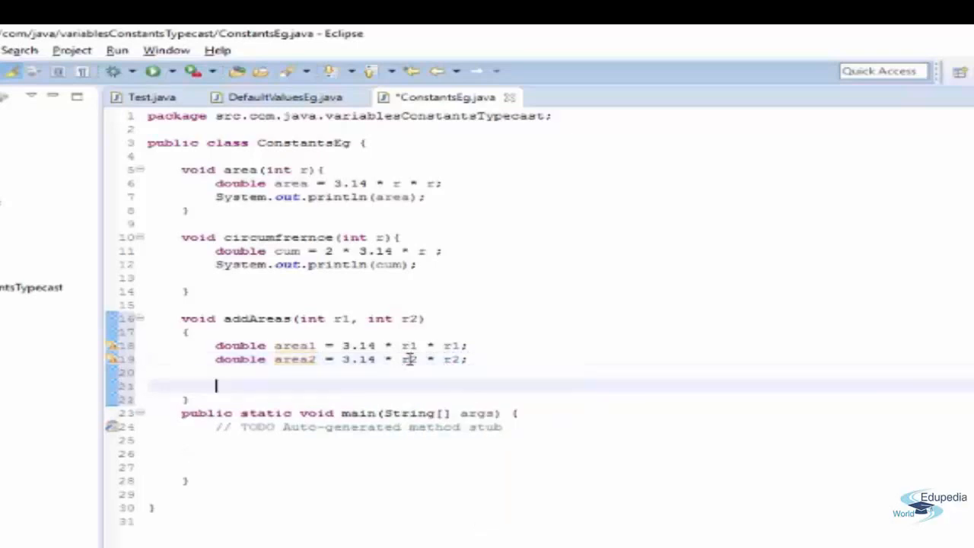
- Add System.out.println("sum-"+(area1+area2)); to print the summed areas
{"action": "type", "text": "Sy"}
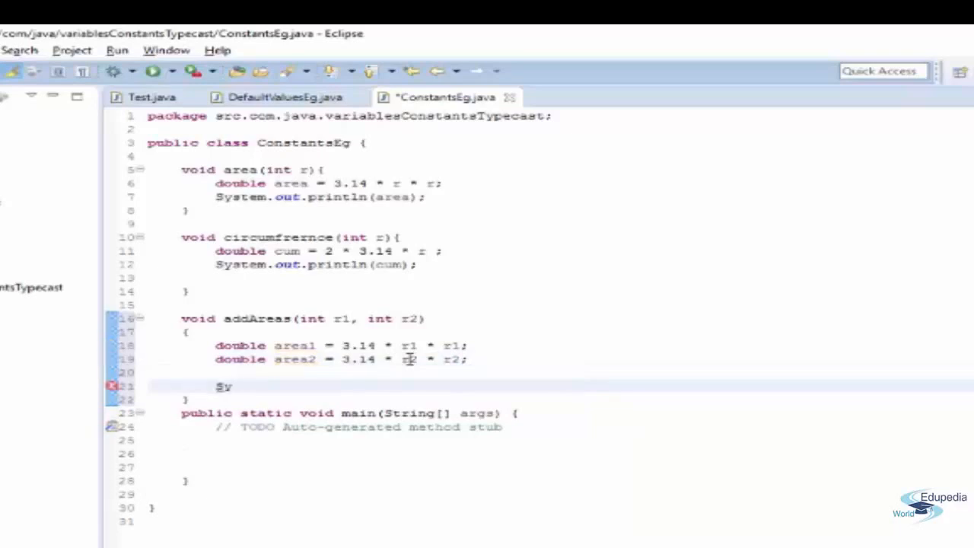
{"action": "type", "text": "System.out.println();"}
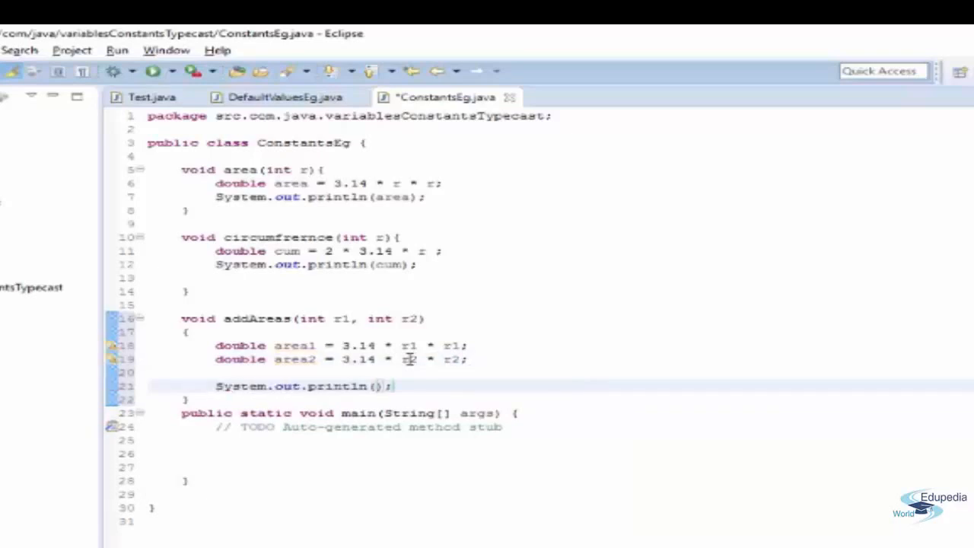
{"action": "type", "text": "\"sum\""}
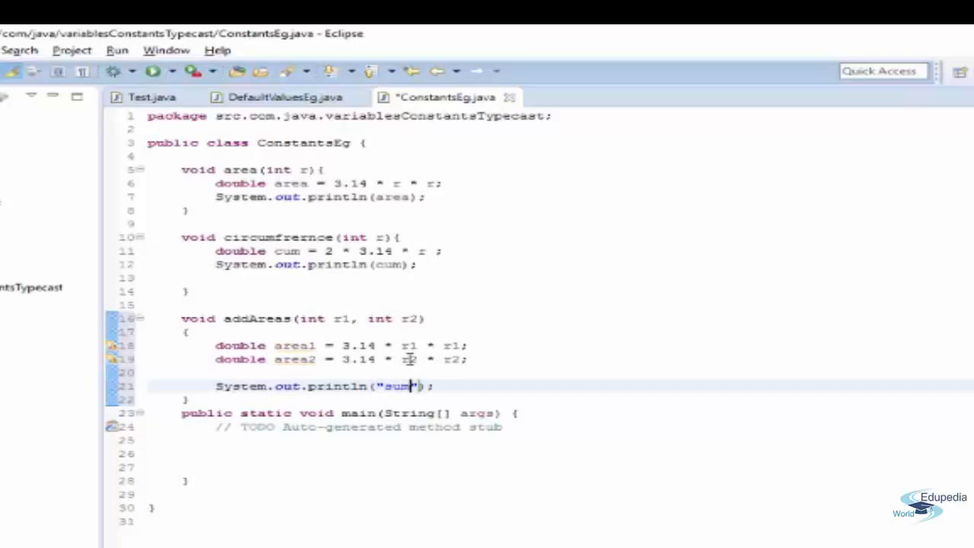
{"action": "type", "text": "-"}
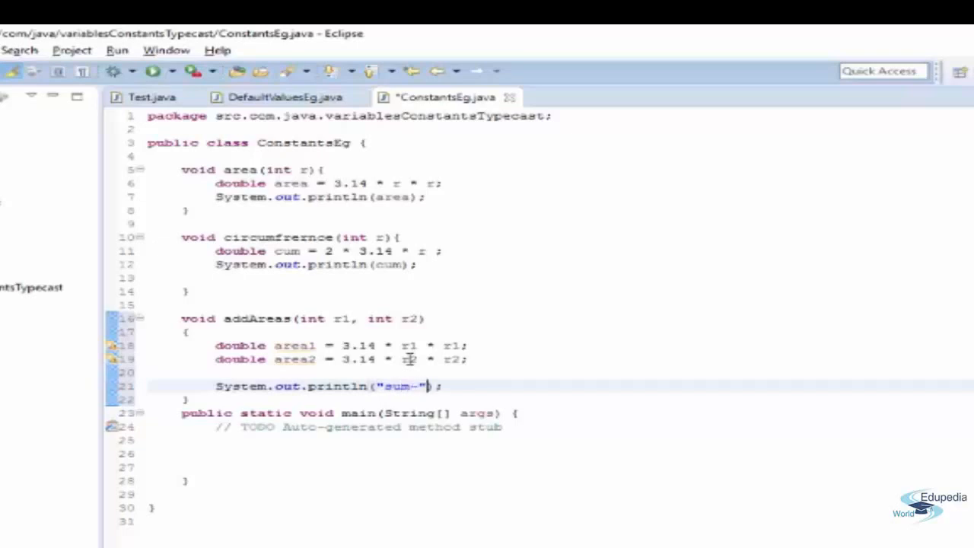
{"action": "type", "text": "+are"}
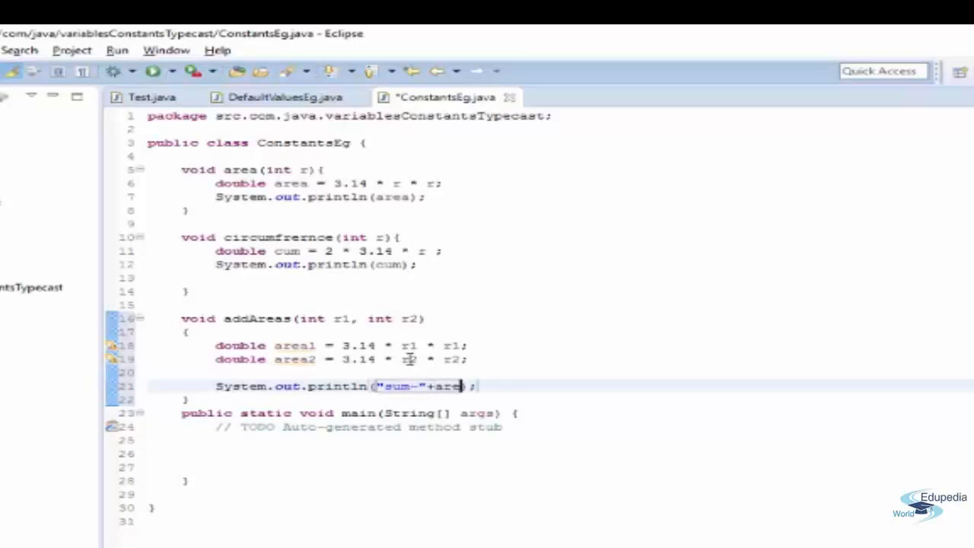
{"action": "type", "text": "+"}
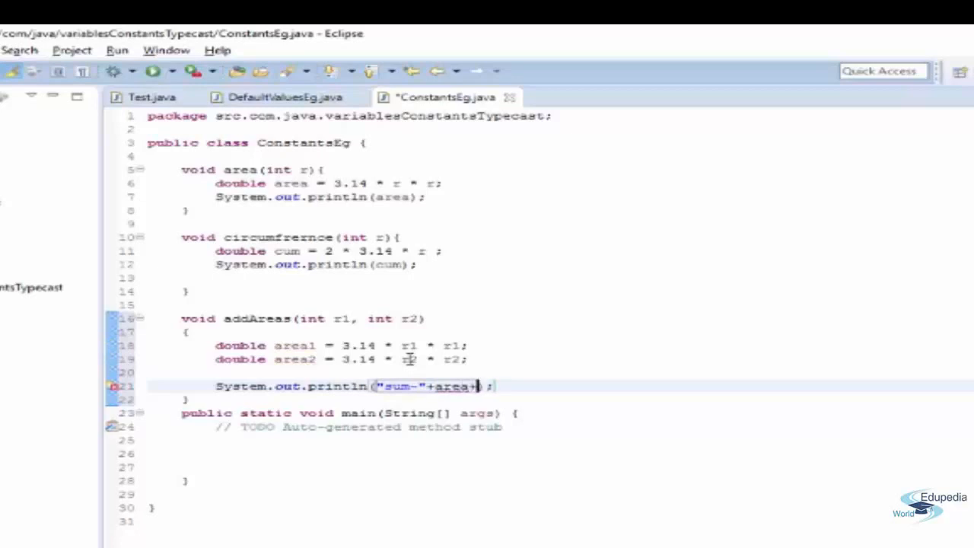
{"action": "type", "text": "1"}
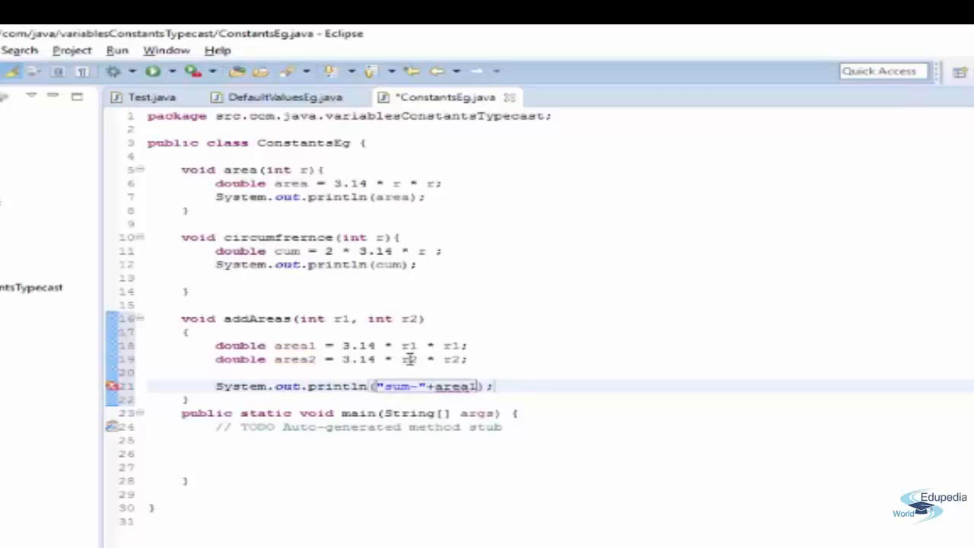
{"action": "type", "text": "+area2"}
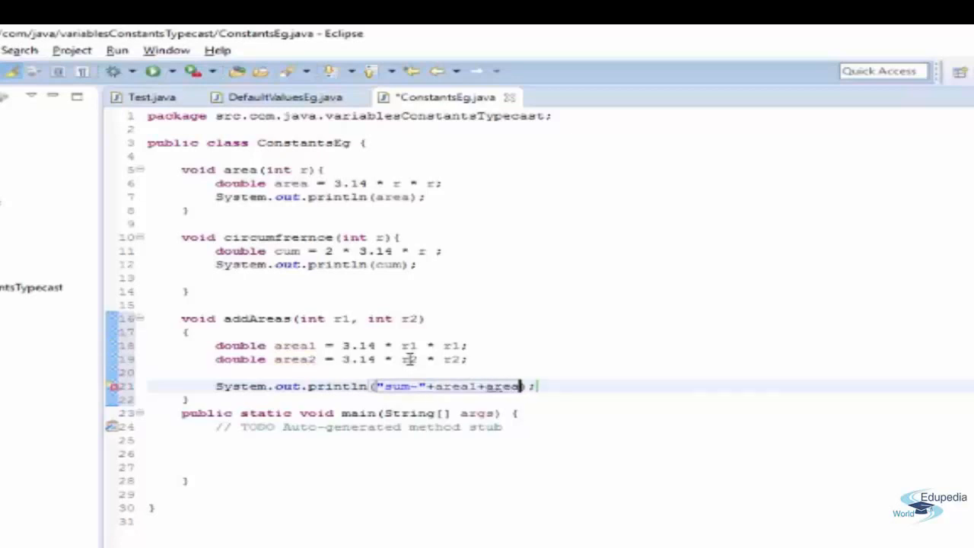
{"action": "type", "text": "2)"}
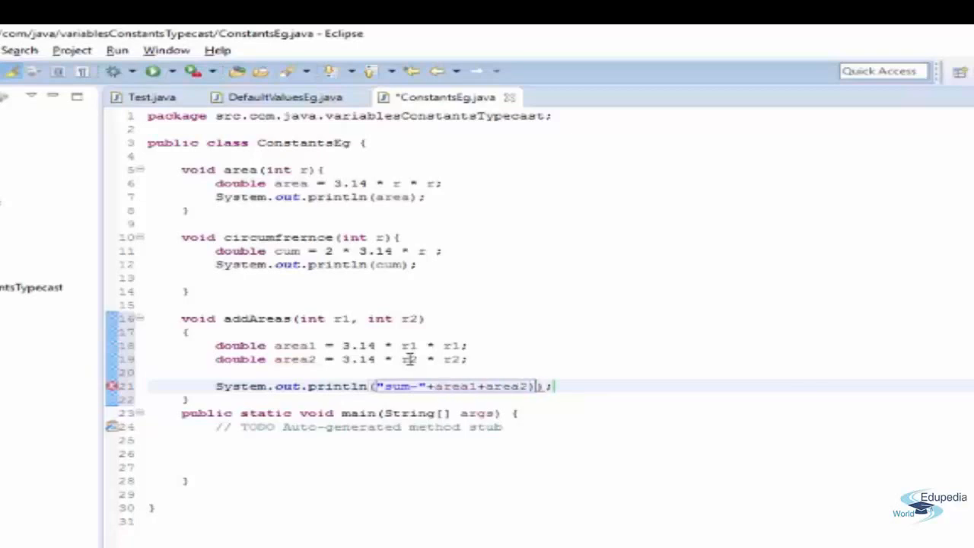
{"action": "type", "text": "("}
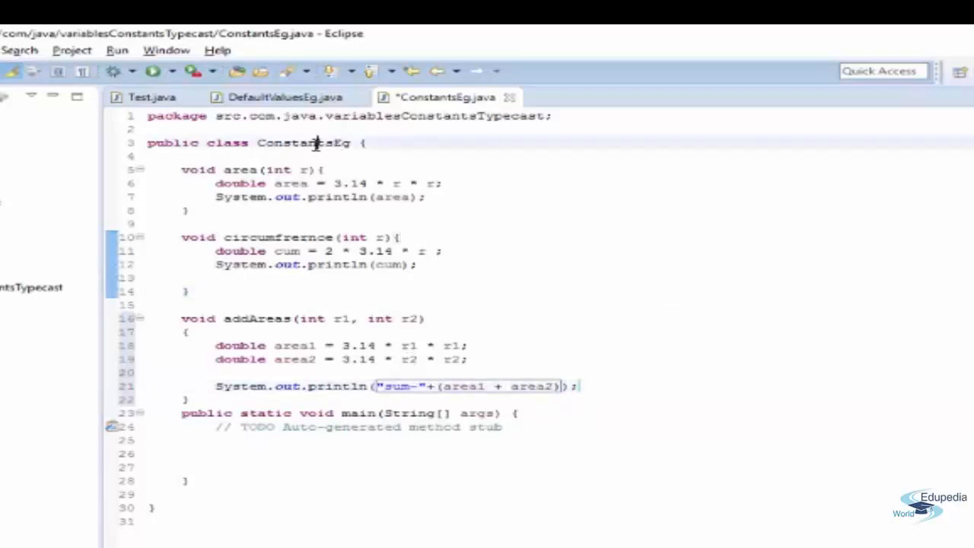
- In main, declare ConstantsEg = new ConstantsEg() to create the object
{"action": "double_click", "coordinate": [303, 143]}
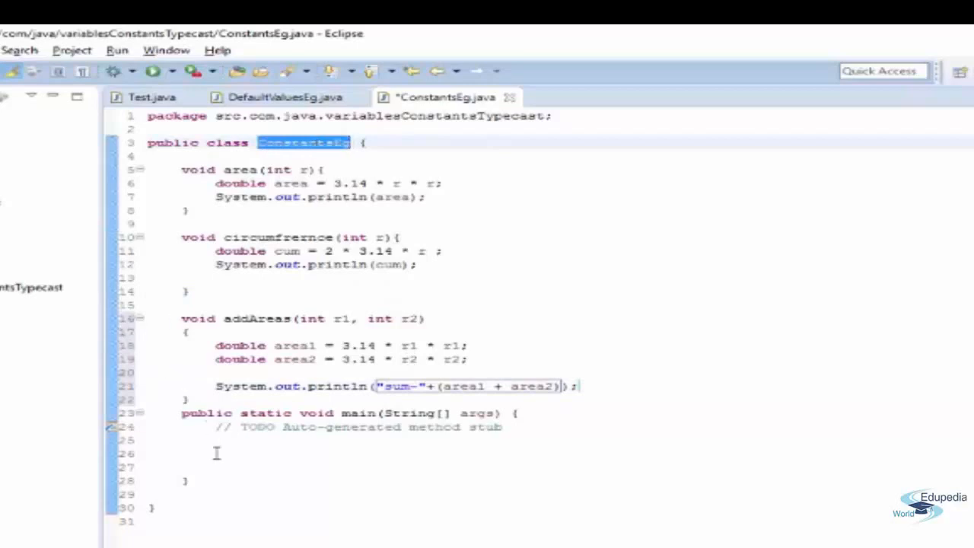
{"action": "type", "text": "ConstantsEg"}
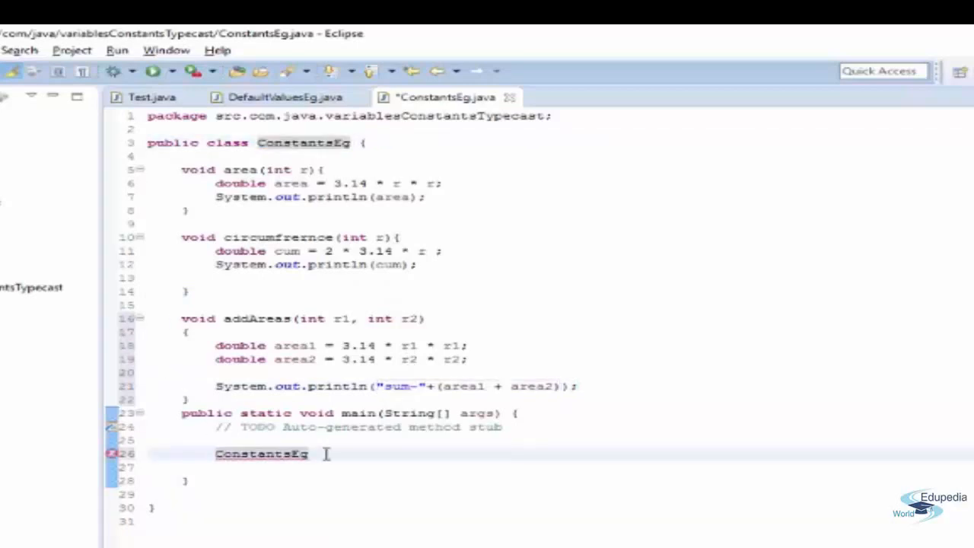
{"action": "type", "text": "ConstantsEg= n"}
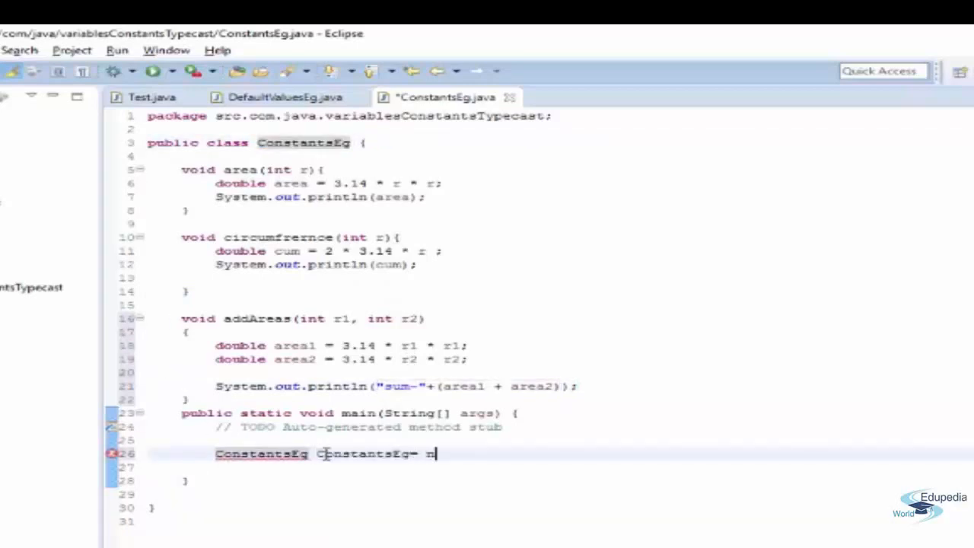
{"action": "type", "text": "ew ConstantsEg();"}
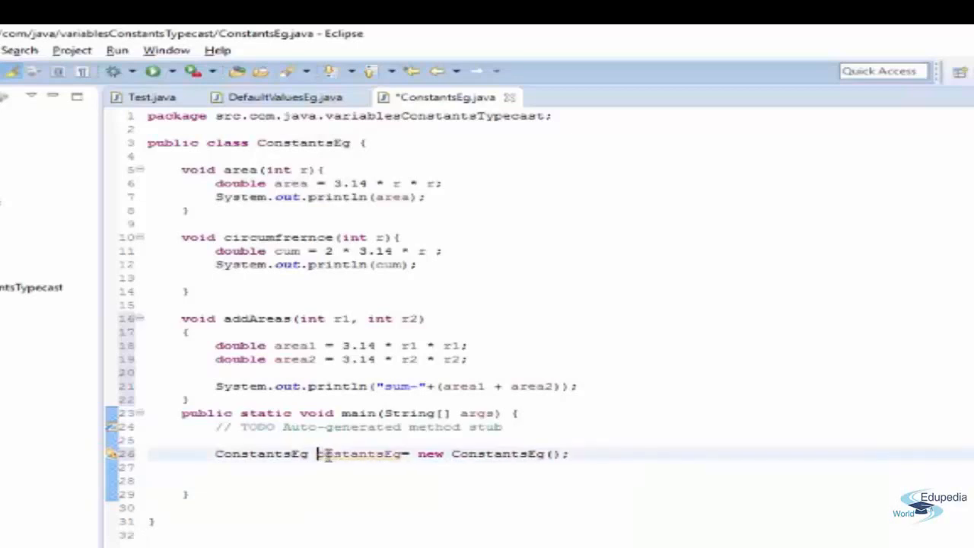
- Name the object variable constantsEg for the area(4), circumfrernce(4) and addAreas(5, 6) calls
{"action": "double_click", "coordinate": [362, 453]}
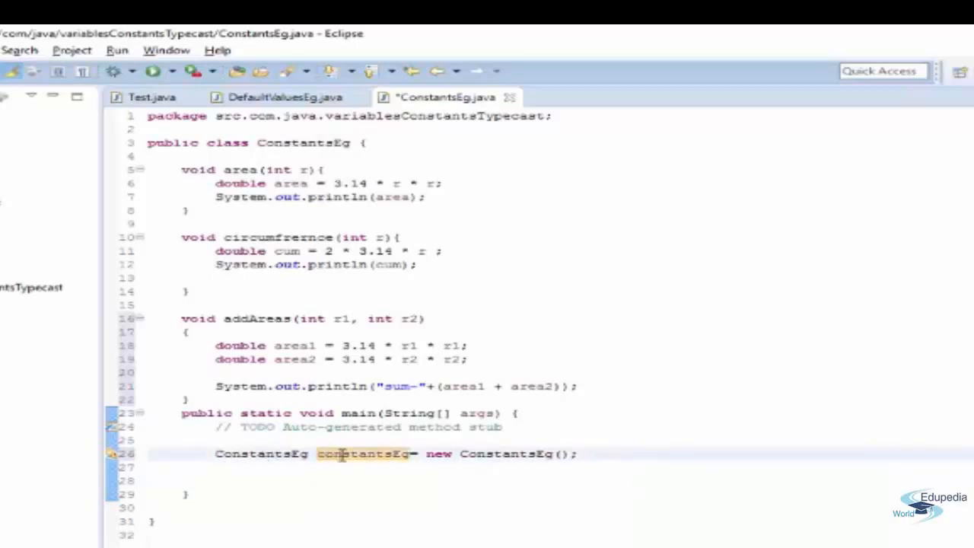
{"action": "double_click", "coordinate": [362, 453]}
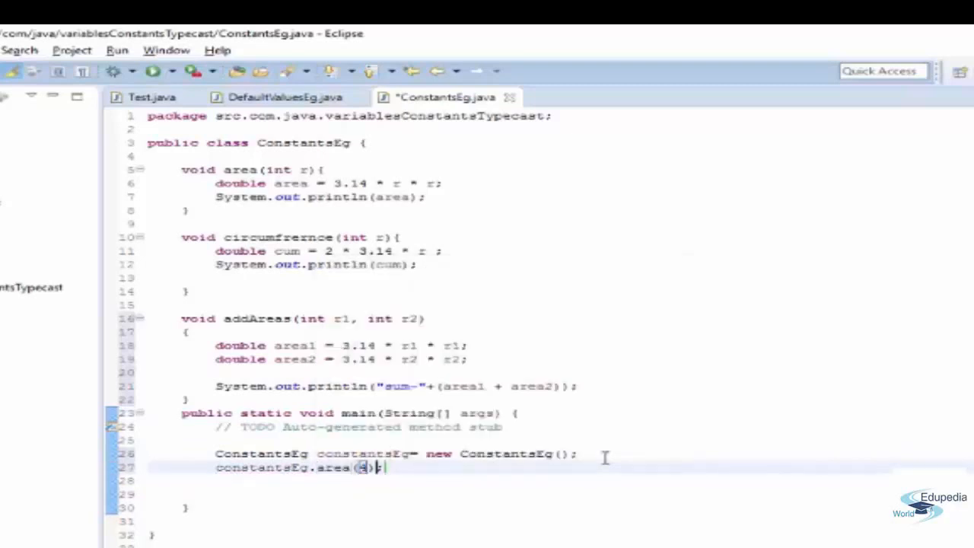
{"action": "type", "text": "constantsEg.addAreas(5, 6);"}
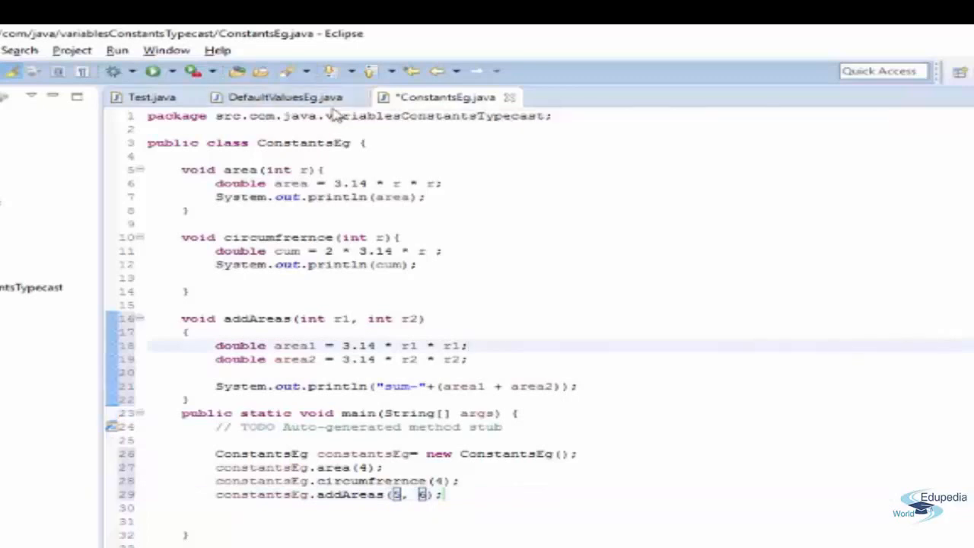
{"action": "mouse_move", "coordinate": [152, 71]}
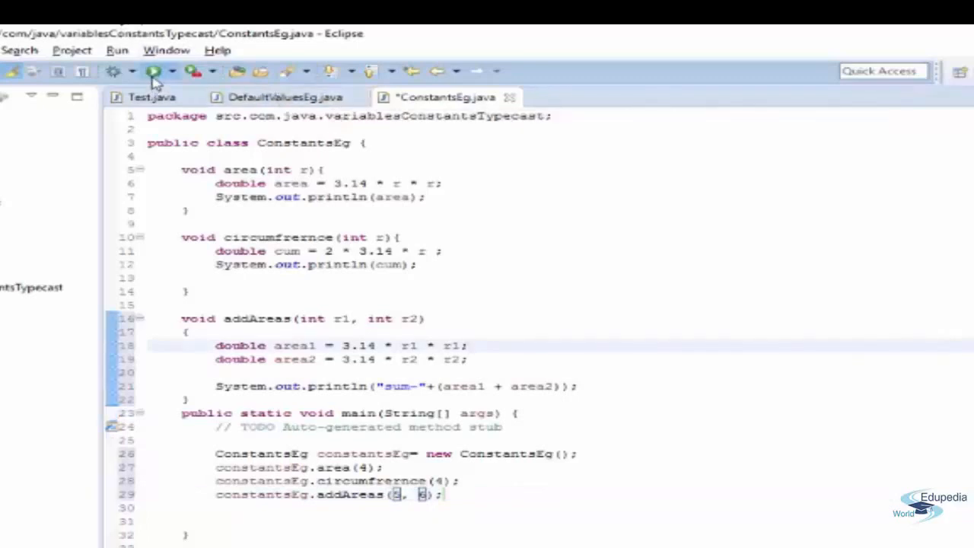
- Run ConstantsEg despite workspace errors, showing 50.24, 25.12 and sum-191.54 in the console
{"action": "left_click", "coordinate": [152, 71]}
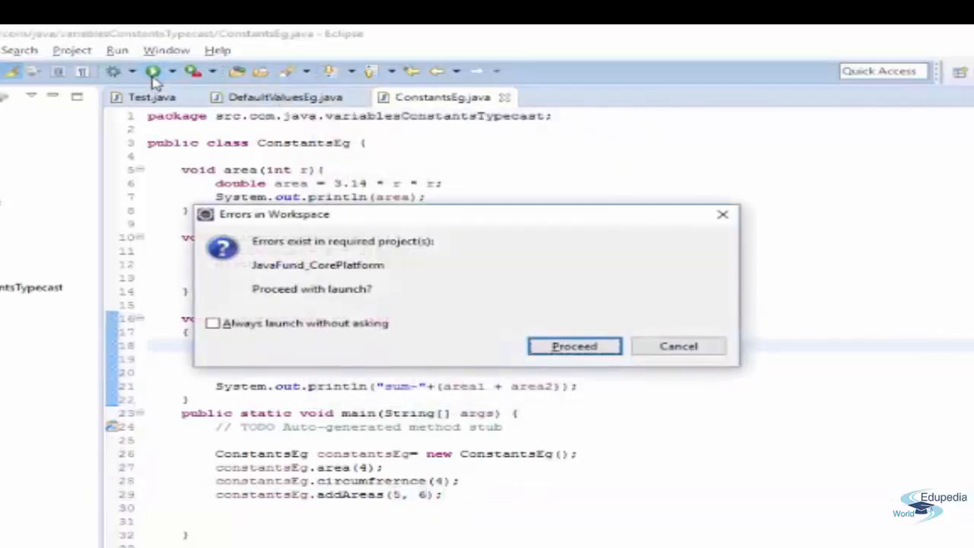
{"action": "left_click", "coordinate": [574, 346]}
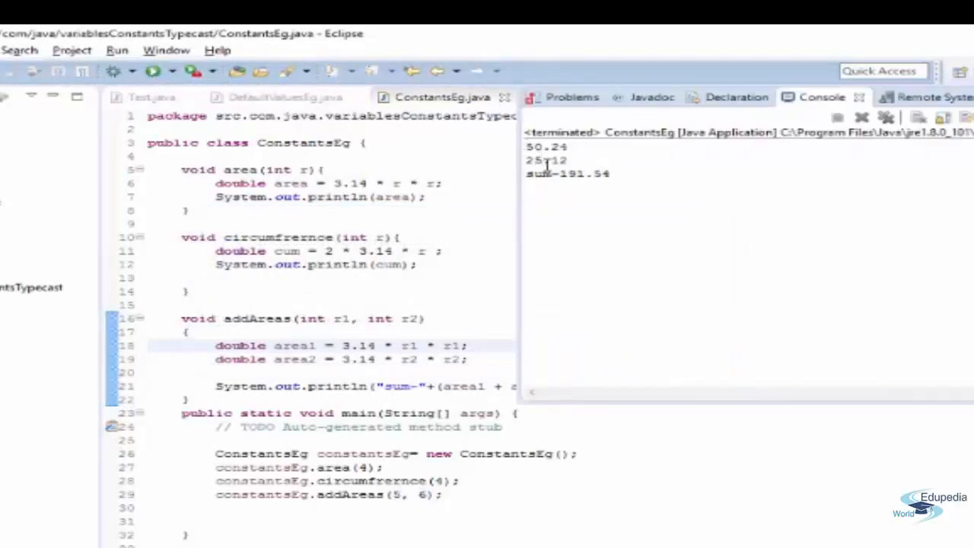
{"action": "mouse_move", "coordinate": [449, 236]}
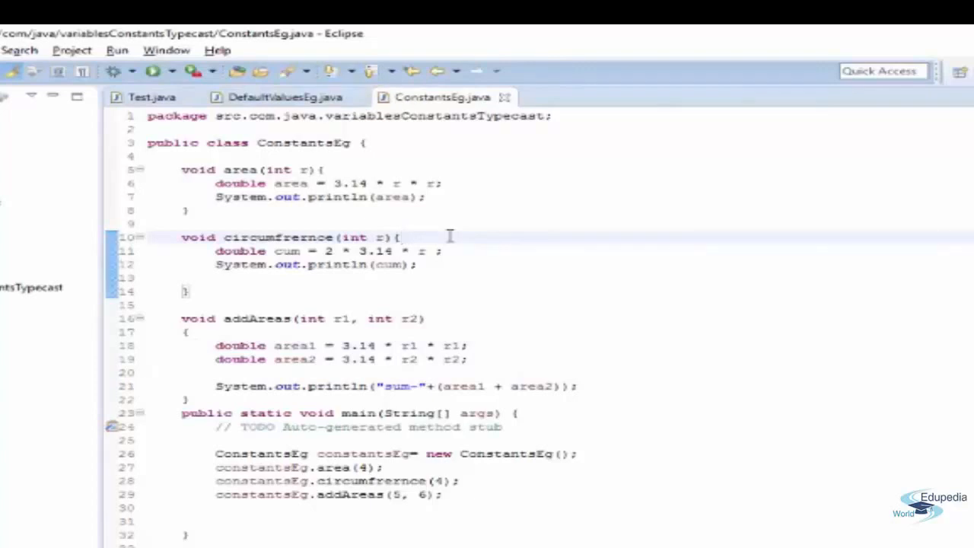
- Write class Constants below ConstantsEg with public static final double pie = 3.14
{"action": "left_click", "coordinate": [399, 237]}
{"action": "type", "text": "class Constants"}
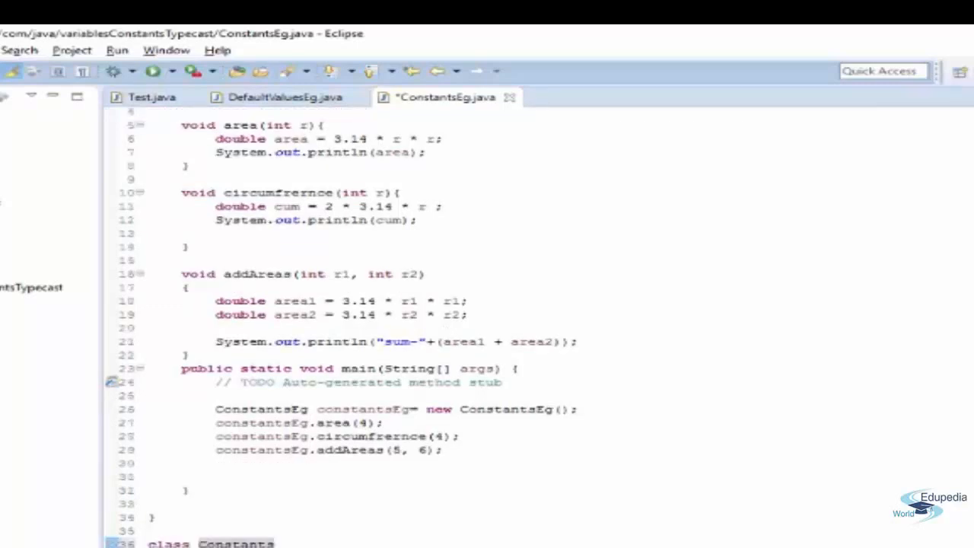
{"action": "scroll", "scroll_direction": "down", "scroll_amount": 3}
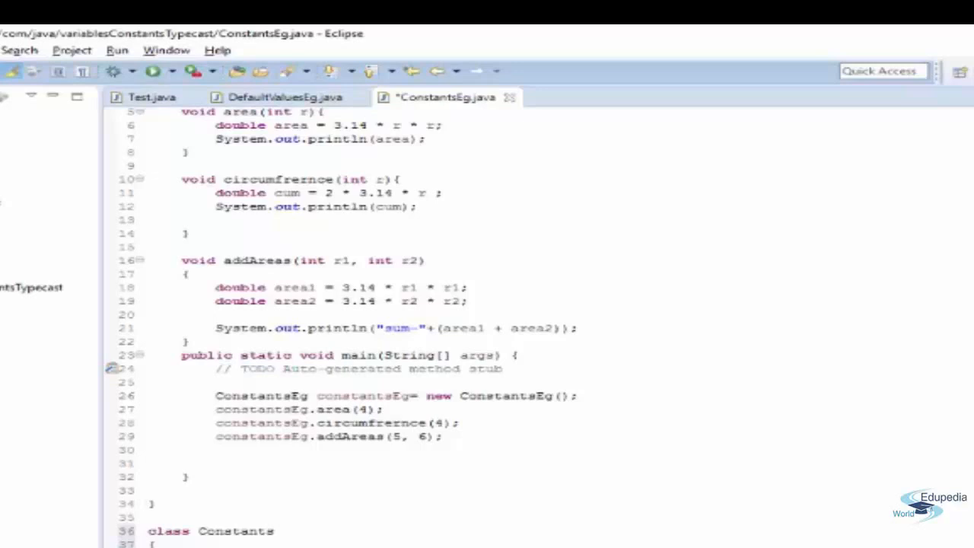
{"action": "scroll", "scroll_direction": "down", "scroll_amount": 3}
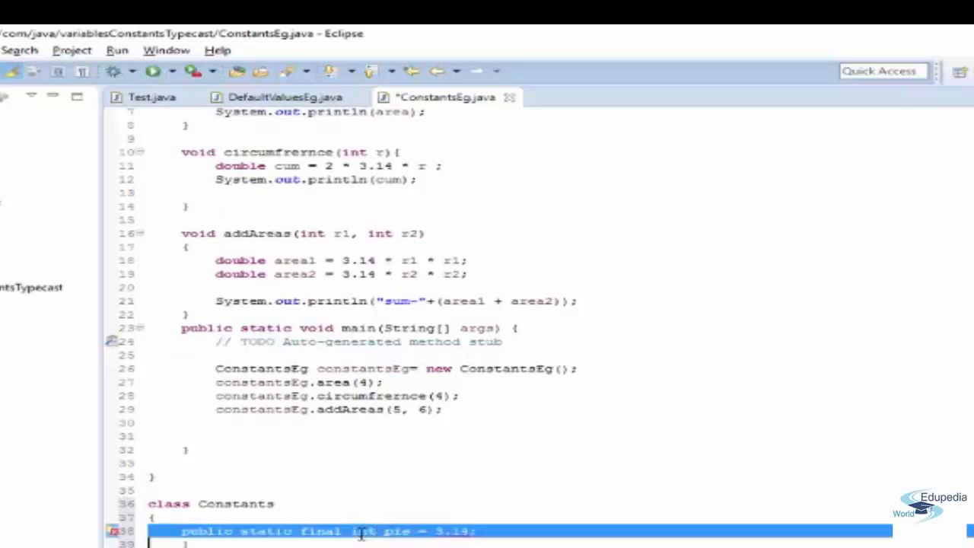
{"action": "double_click", "coordinate": [362, 530]}
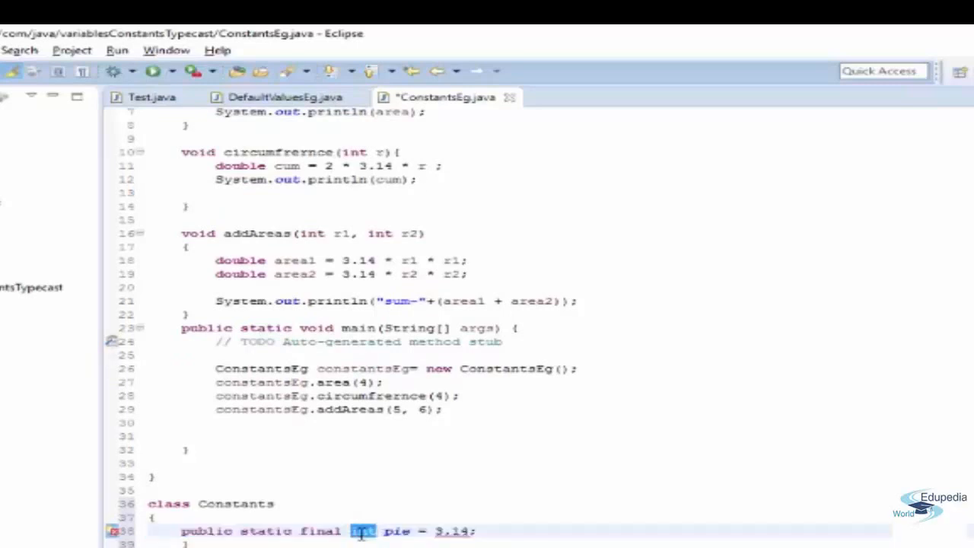
{"action": "type", "text": "double"}
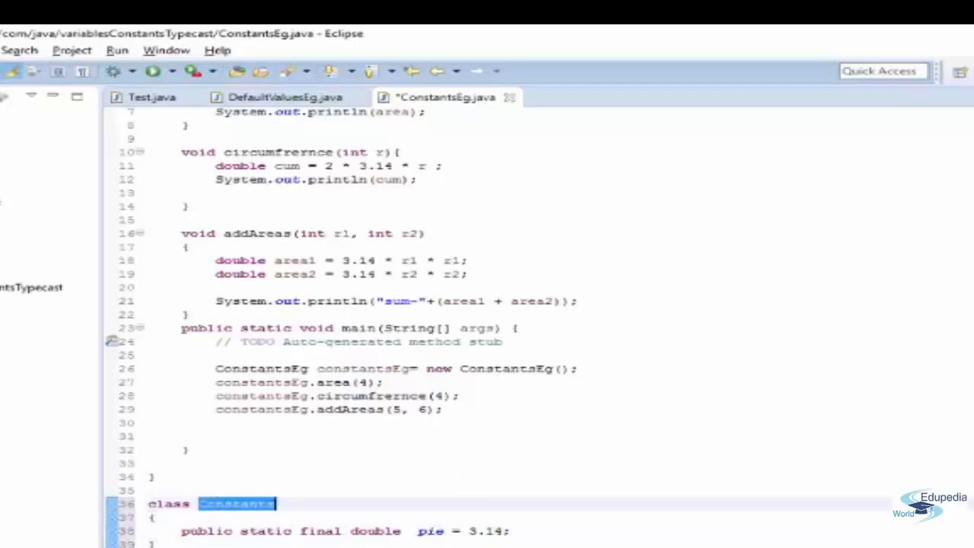
- Replace the 3.14 literals in area, circumfrernce and addAreas with Constants.pie
{"action": "scroll", "scroll_direction": "up", "scroll_amount": 3}
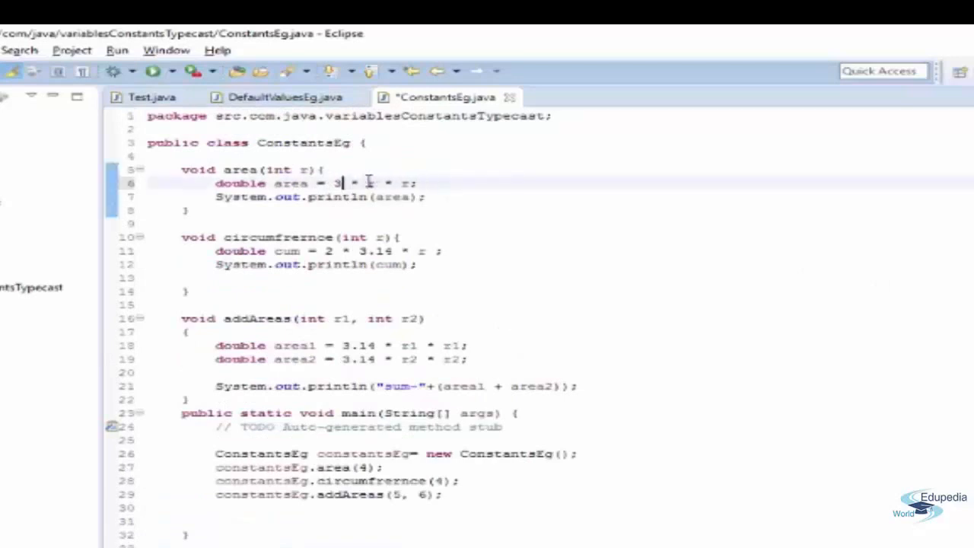
{"action": "type", "text": "Constants.pie"}
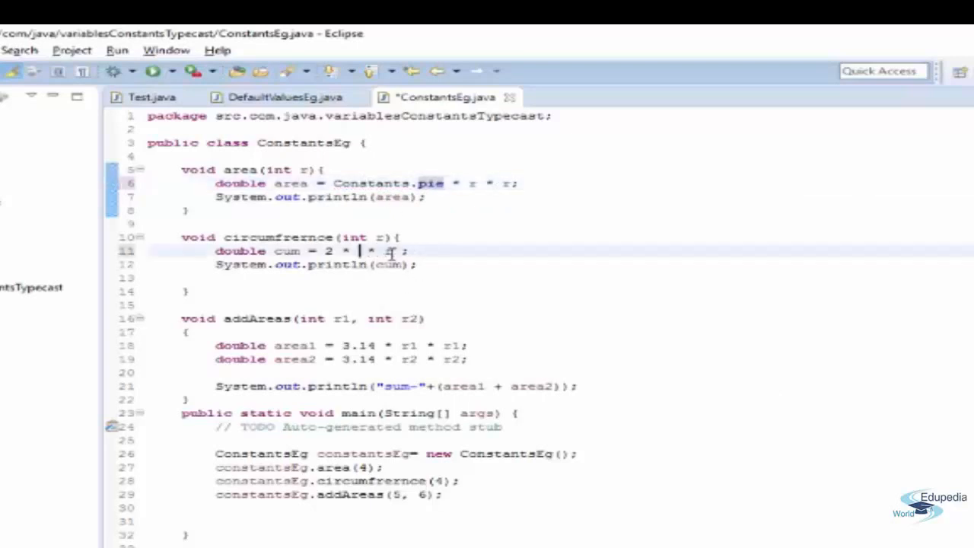
{"action": "type", "text": "Constants.pie"}
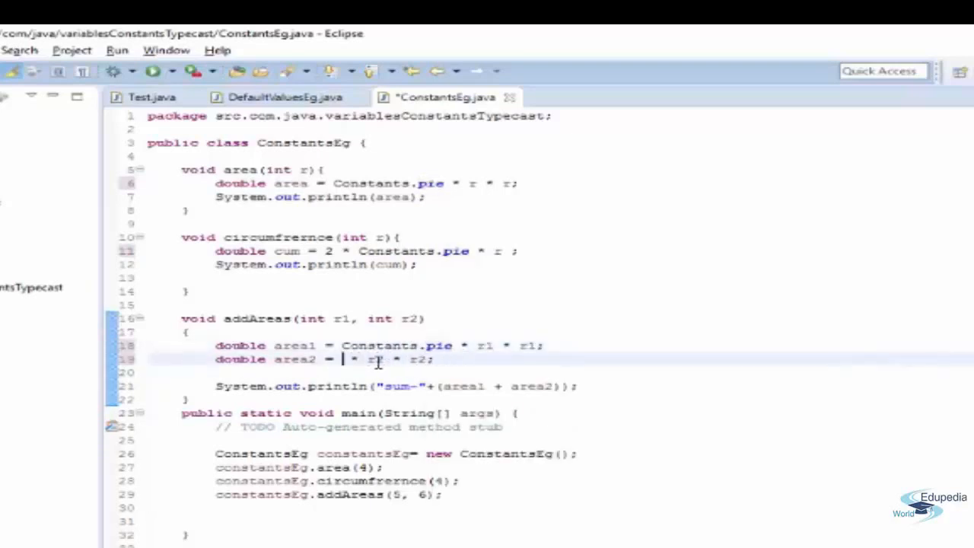
{"action": "type", "text": "Constants.pie"}
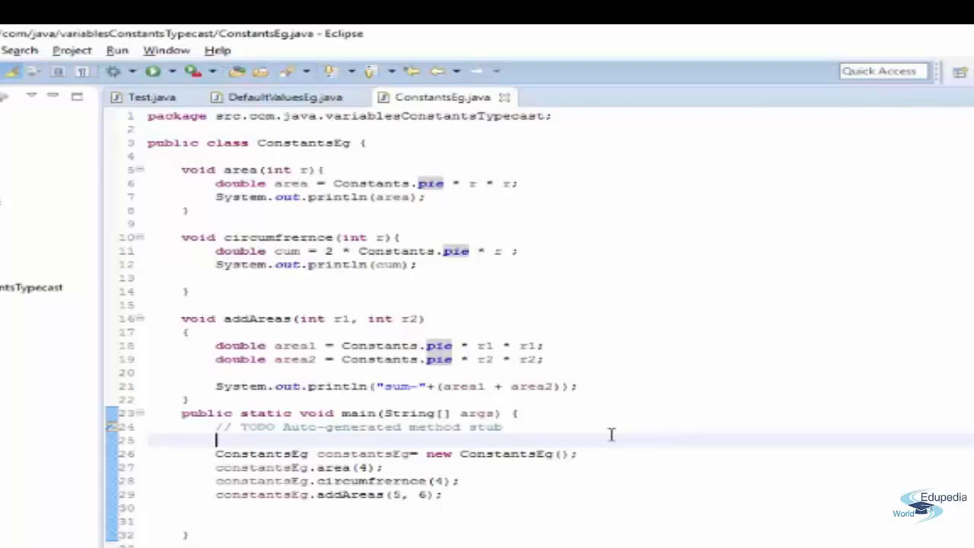
- Change Constants.pie from 3.14 to 3.1412 and save the file
{"action": "scroll", "scroll_direction": "down", "scroll_amount": 3}
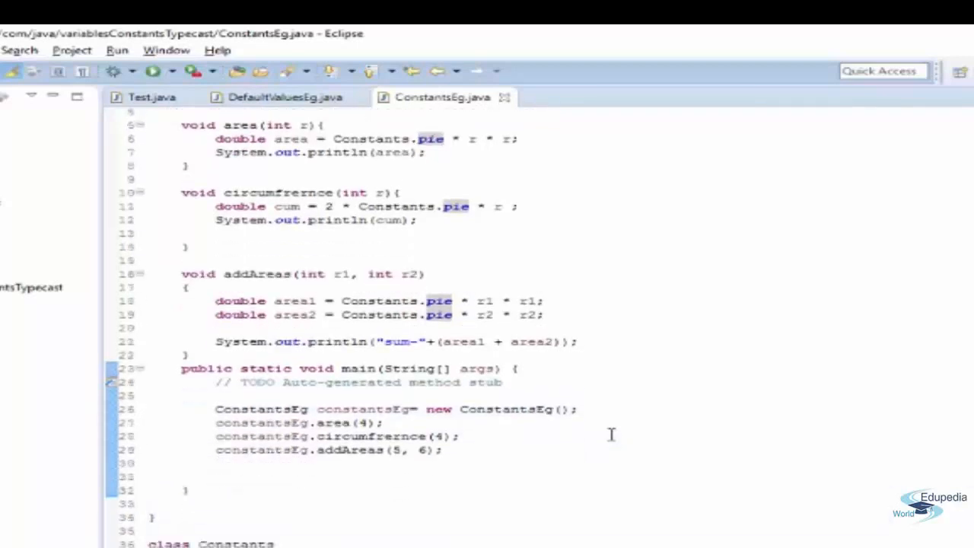
{"action": "scroll", "scroll_direction": "down", "scroll_amount": 3}
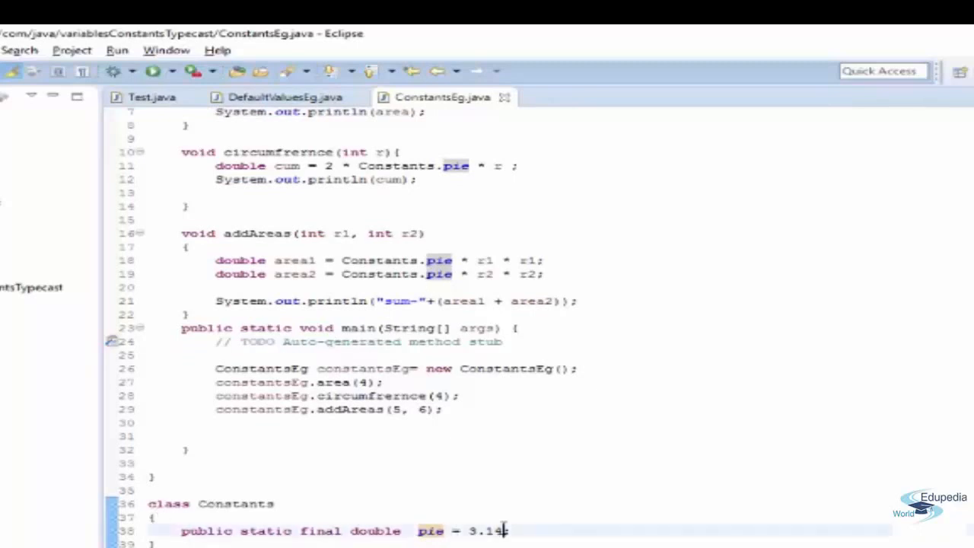
{"action": "type", "text": "2"}
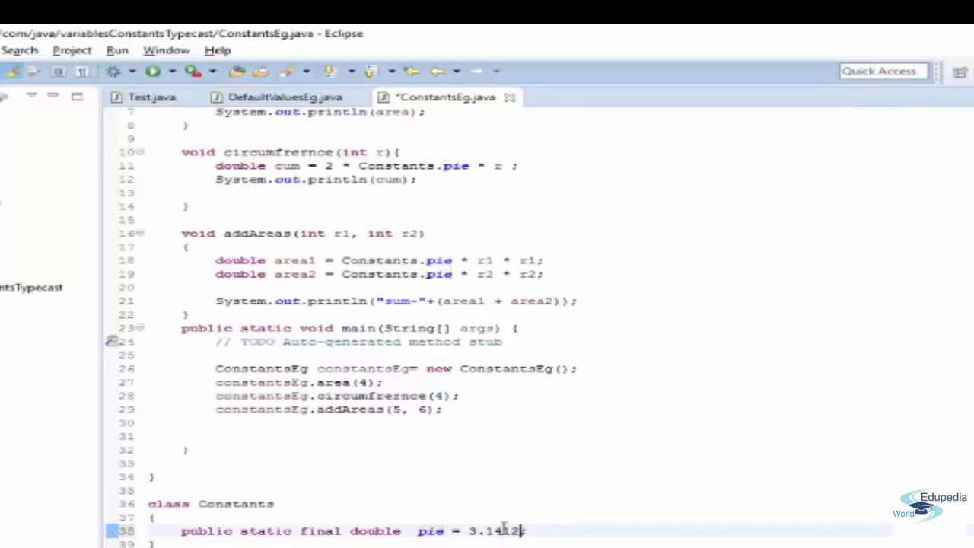
{"action": "key", "text": "ctrl+s"}
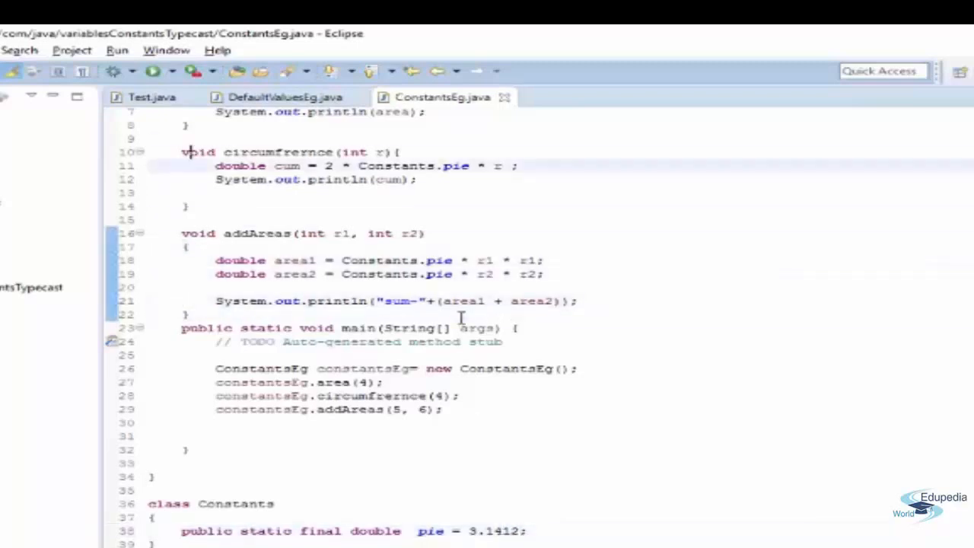
{"action": "scroll", "scroll_direction": "up", "scroll_amount": 3}
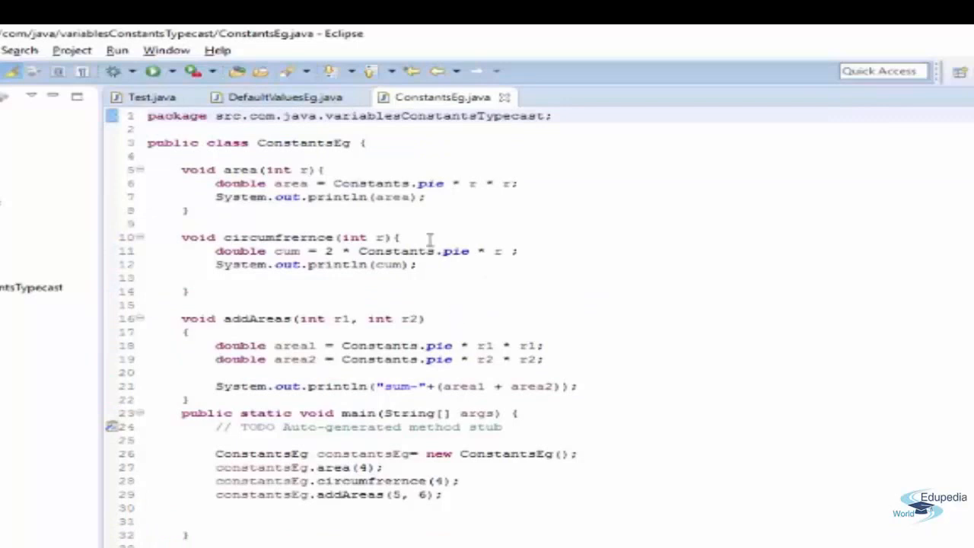
{"action": "mouse_move", "coordinate": [468, 352]}
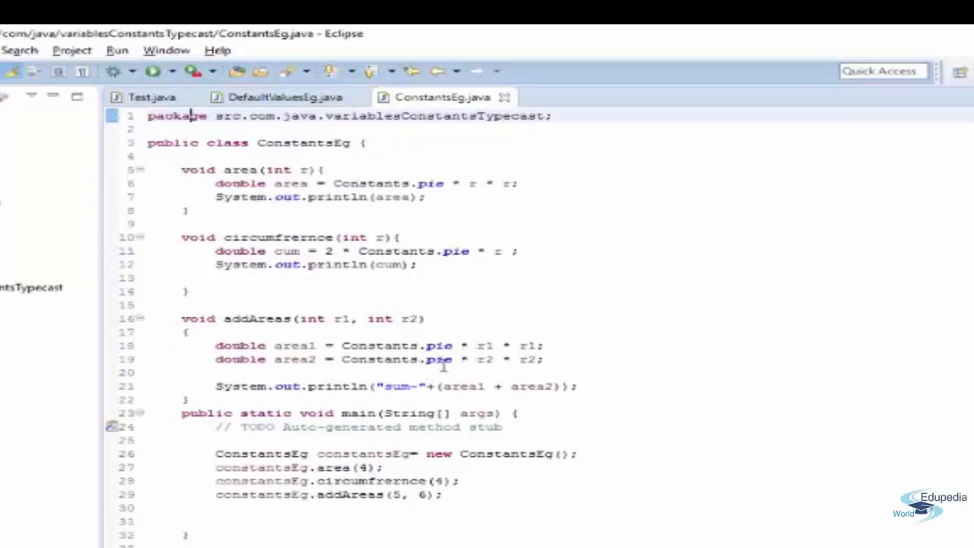
{"action": "mouse_move", "coordinate": [433, 359]}
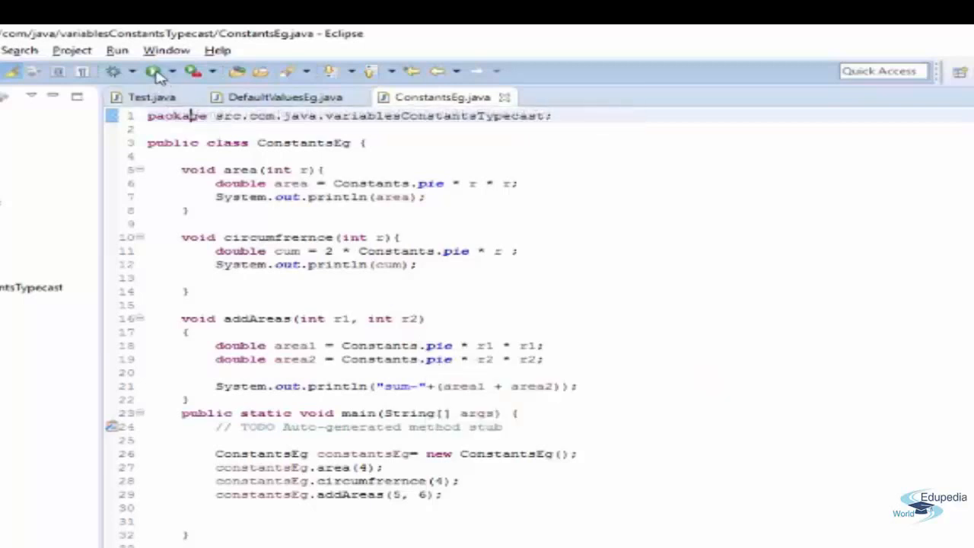
- Re-run ConstantsEg despite errors, showing 50.2592, 25.1296 and sum-191.6132 in the console
{"action": "left_click", "coordinate": [152, 71]}
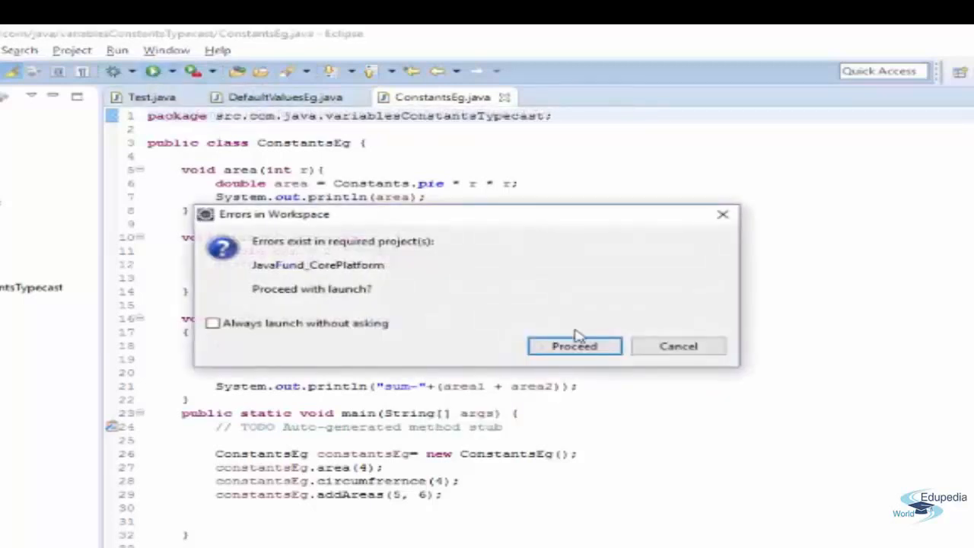
{"action": "left_click", "coordinate": [574, 346]}
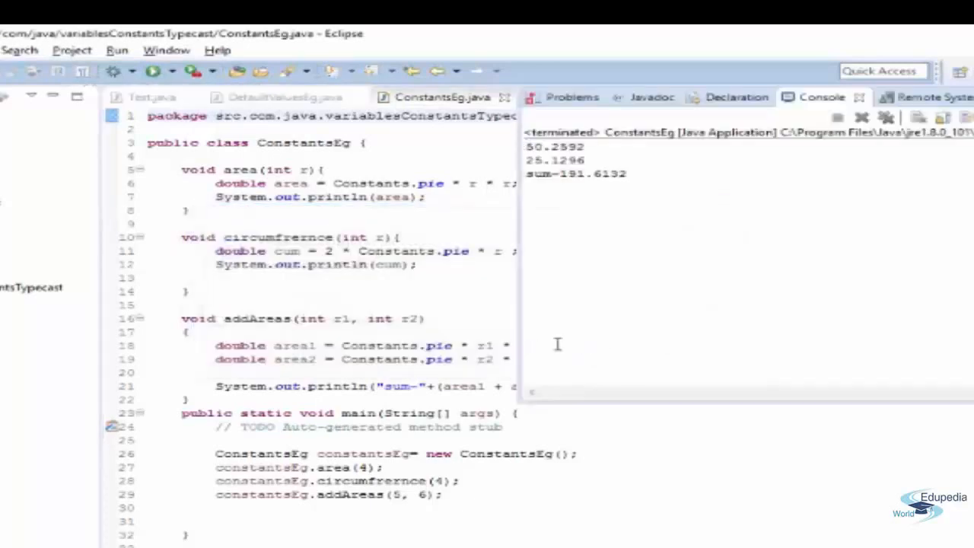
{"action": "mouse_move", "coordinate": [487, 337]}
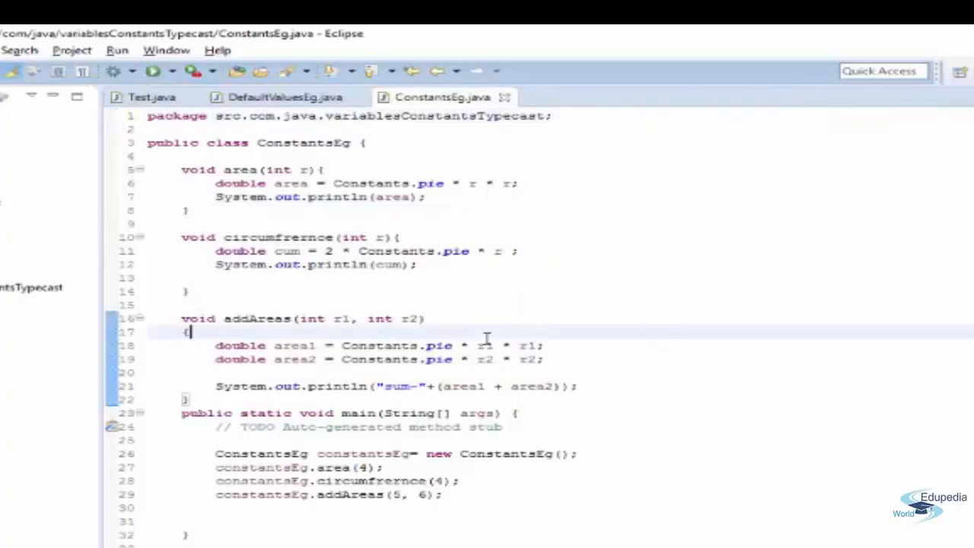
{"action": "scroll", "scroll_direction": "down", "scroll_amount": 3}
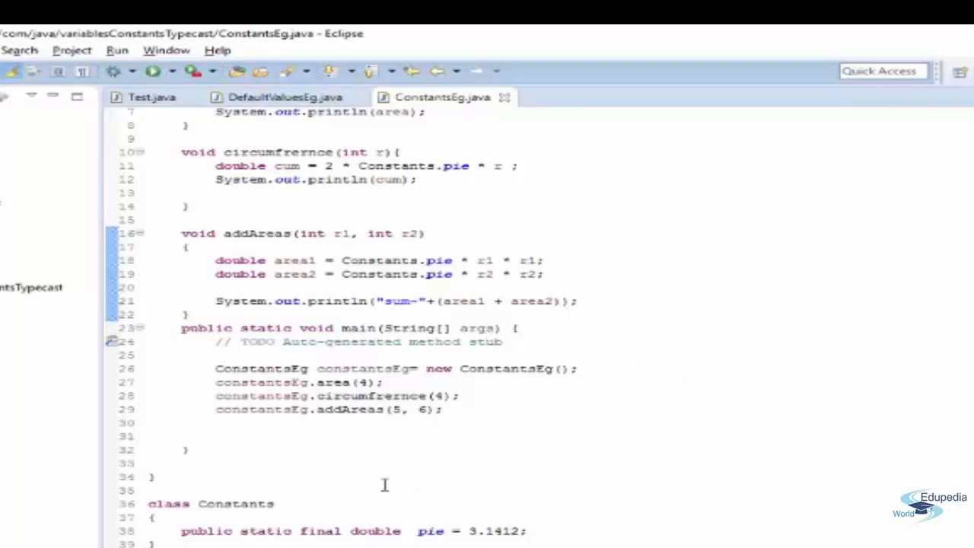
{"action": "mouse_move", "coordinate": [320, 533]}
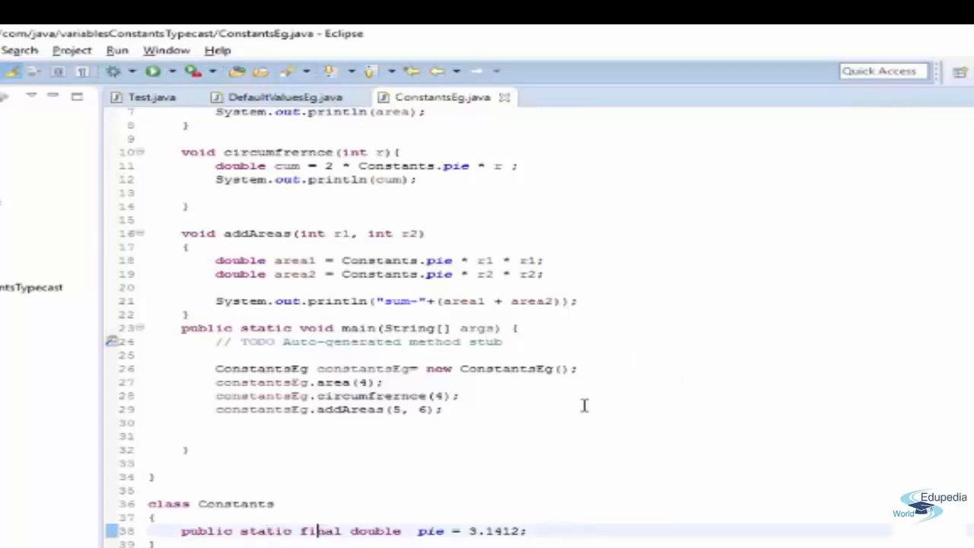
{"action": "mouse_move", "coordinate": [566, 470]}
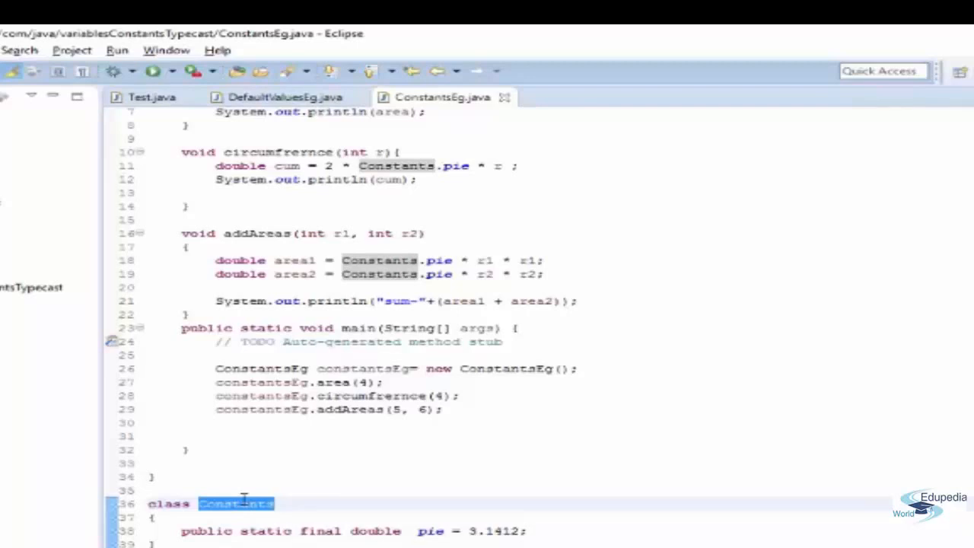
{"action": "left_click", "coordinate": [414, 463]}
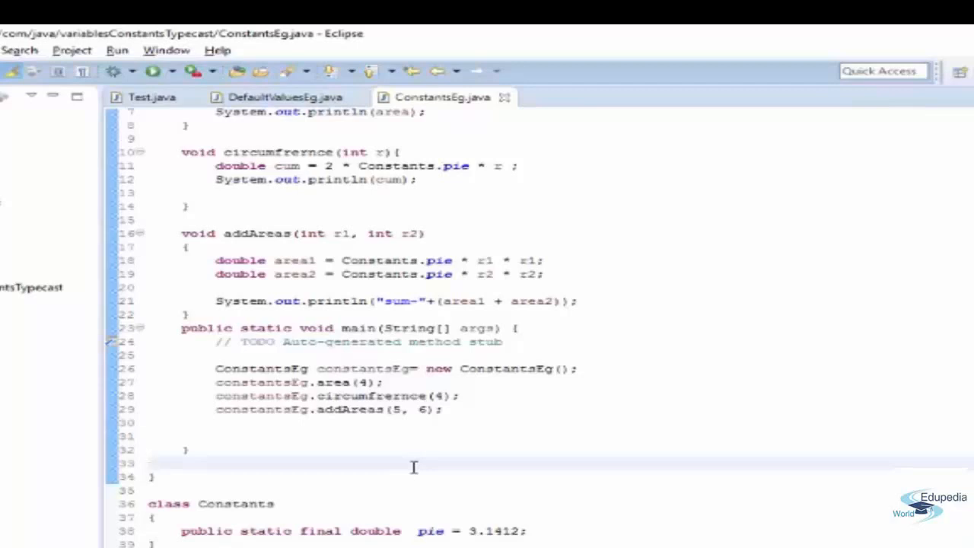
{"action": "left_click", "coordinate": [149, 462]}
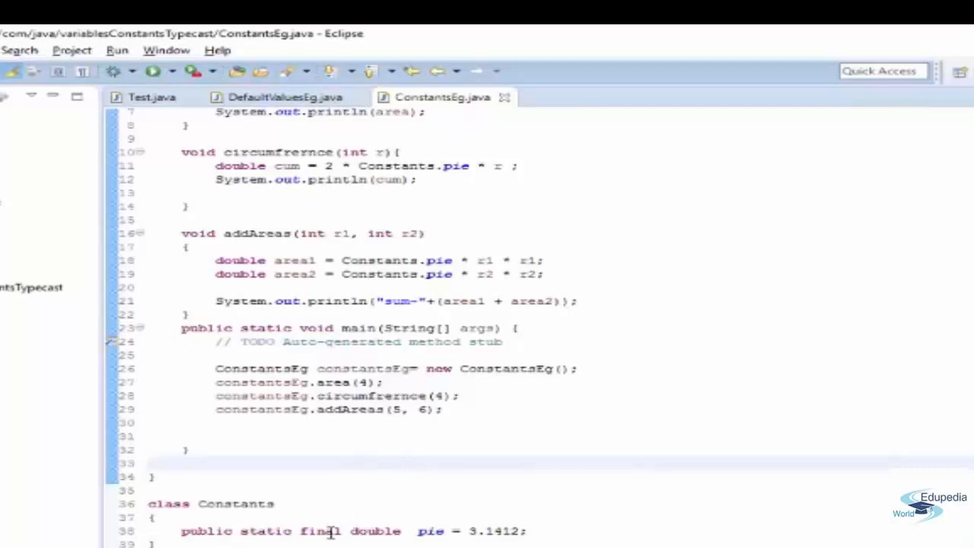
{"action": "mouse_move", "coordinate": [429, 531]}
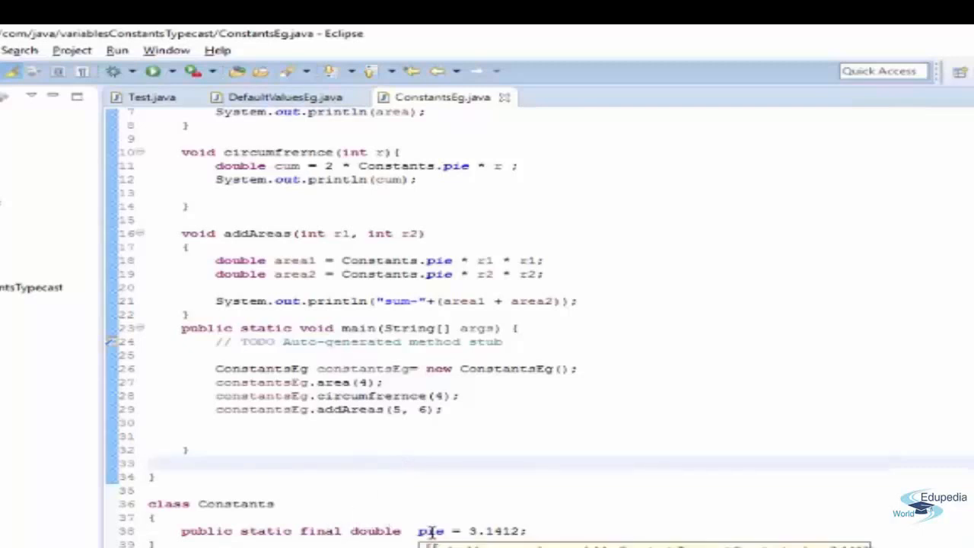
{"action": "double_click", "coordinate": [430, 531]}
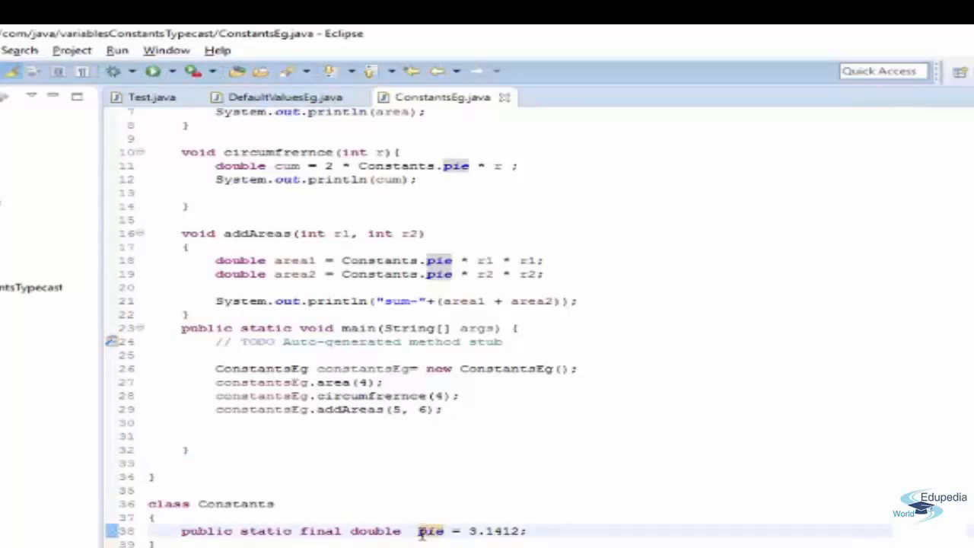
{"action": "mouse_move", "coordinate": [505, 525]}
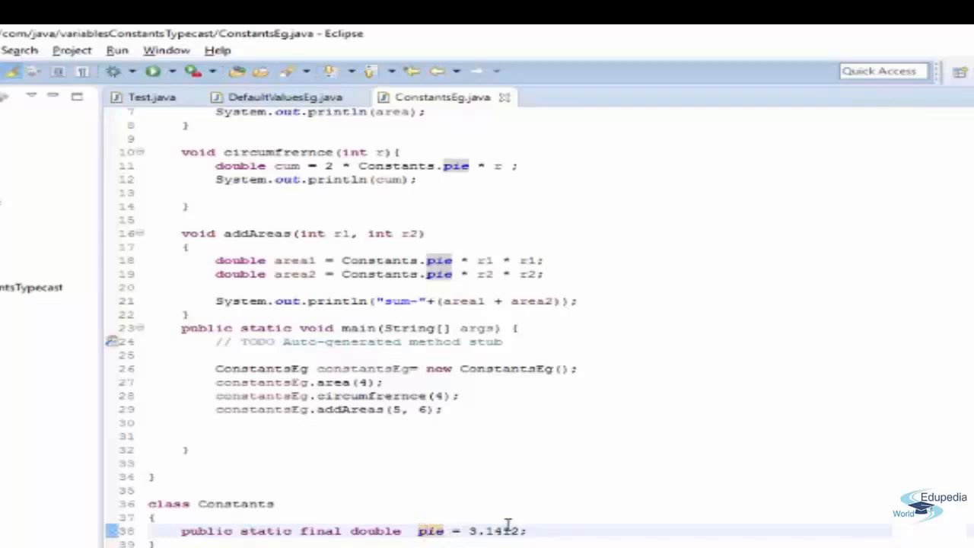
{"action": "mouse_move", "coordinate": [523, 350]}
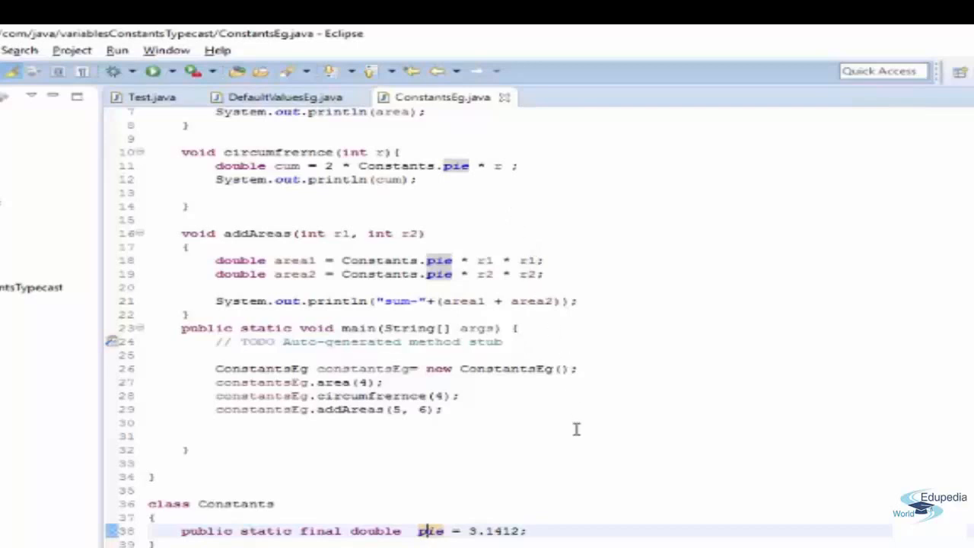
{"action": "mouse_move", "coordinate": [511, 444]}
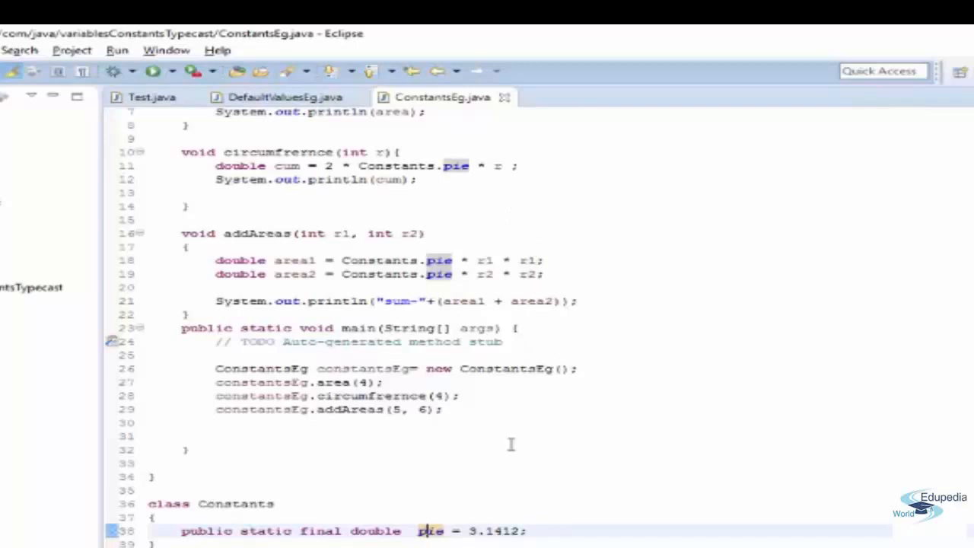